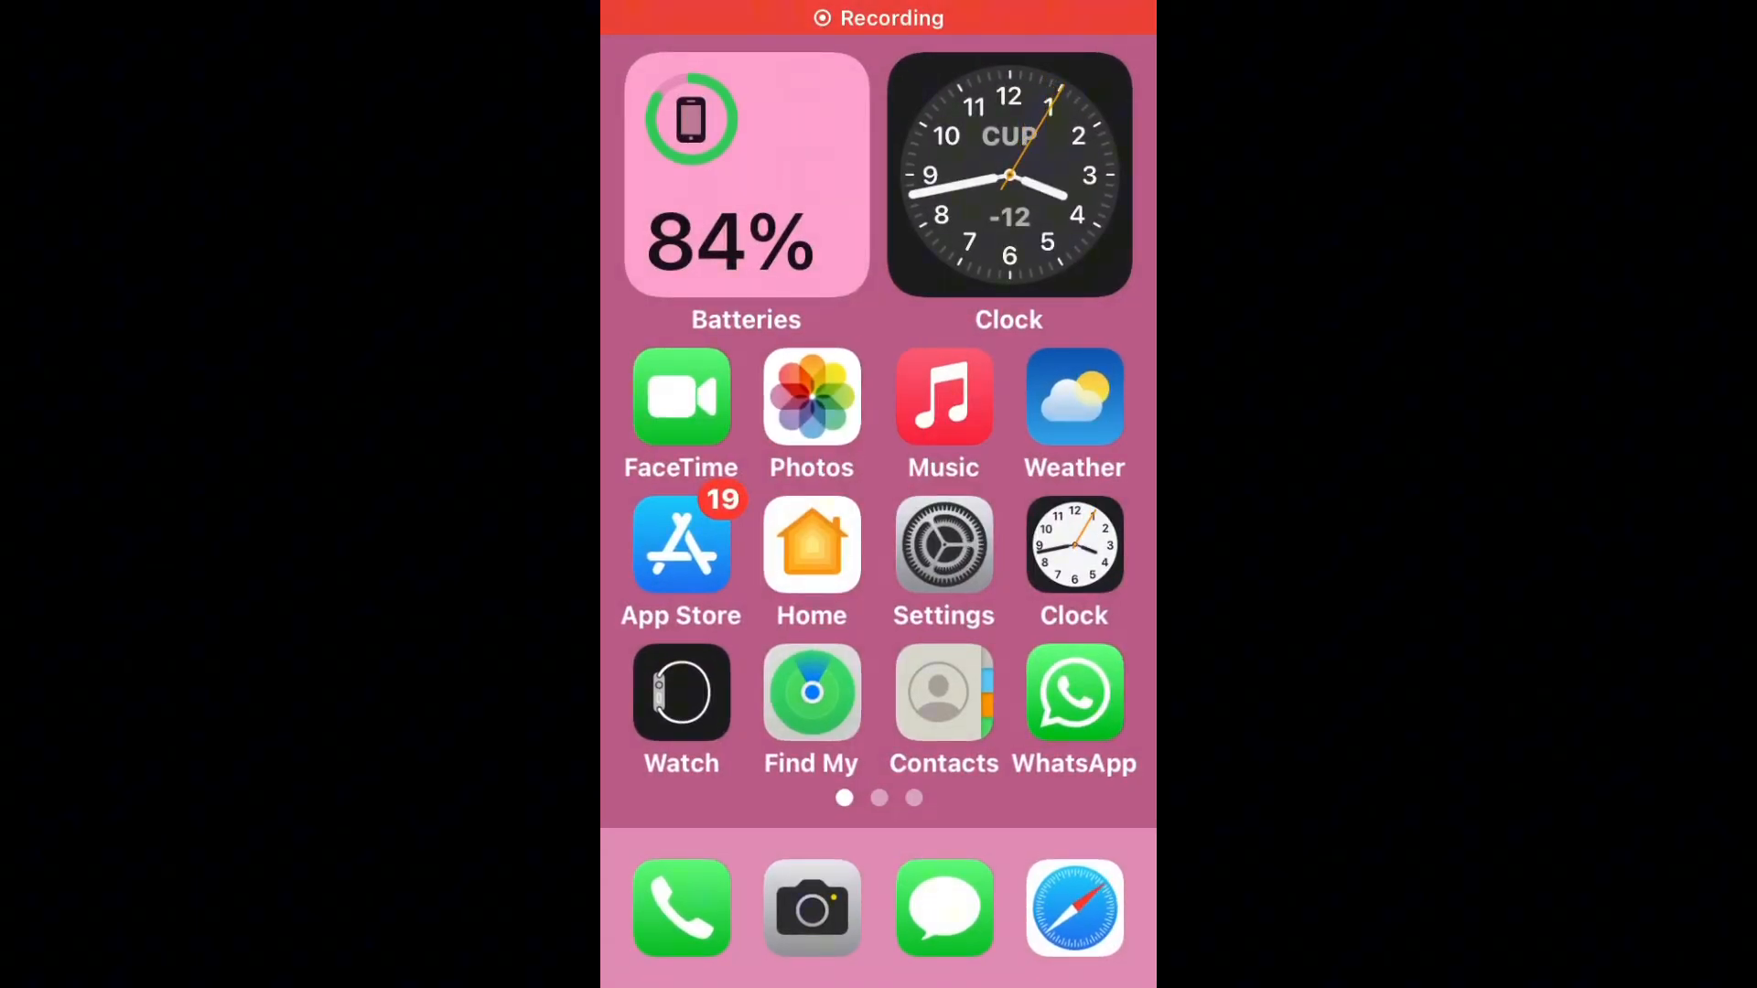
- Turn on Wi-Fi, join the FiberNet-bs-102 network, and go back to the home screen
{"action": "left_click", "coordinate": [942, 547]}
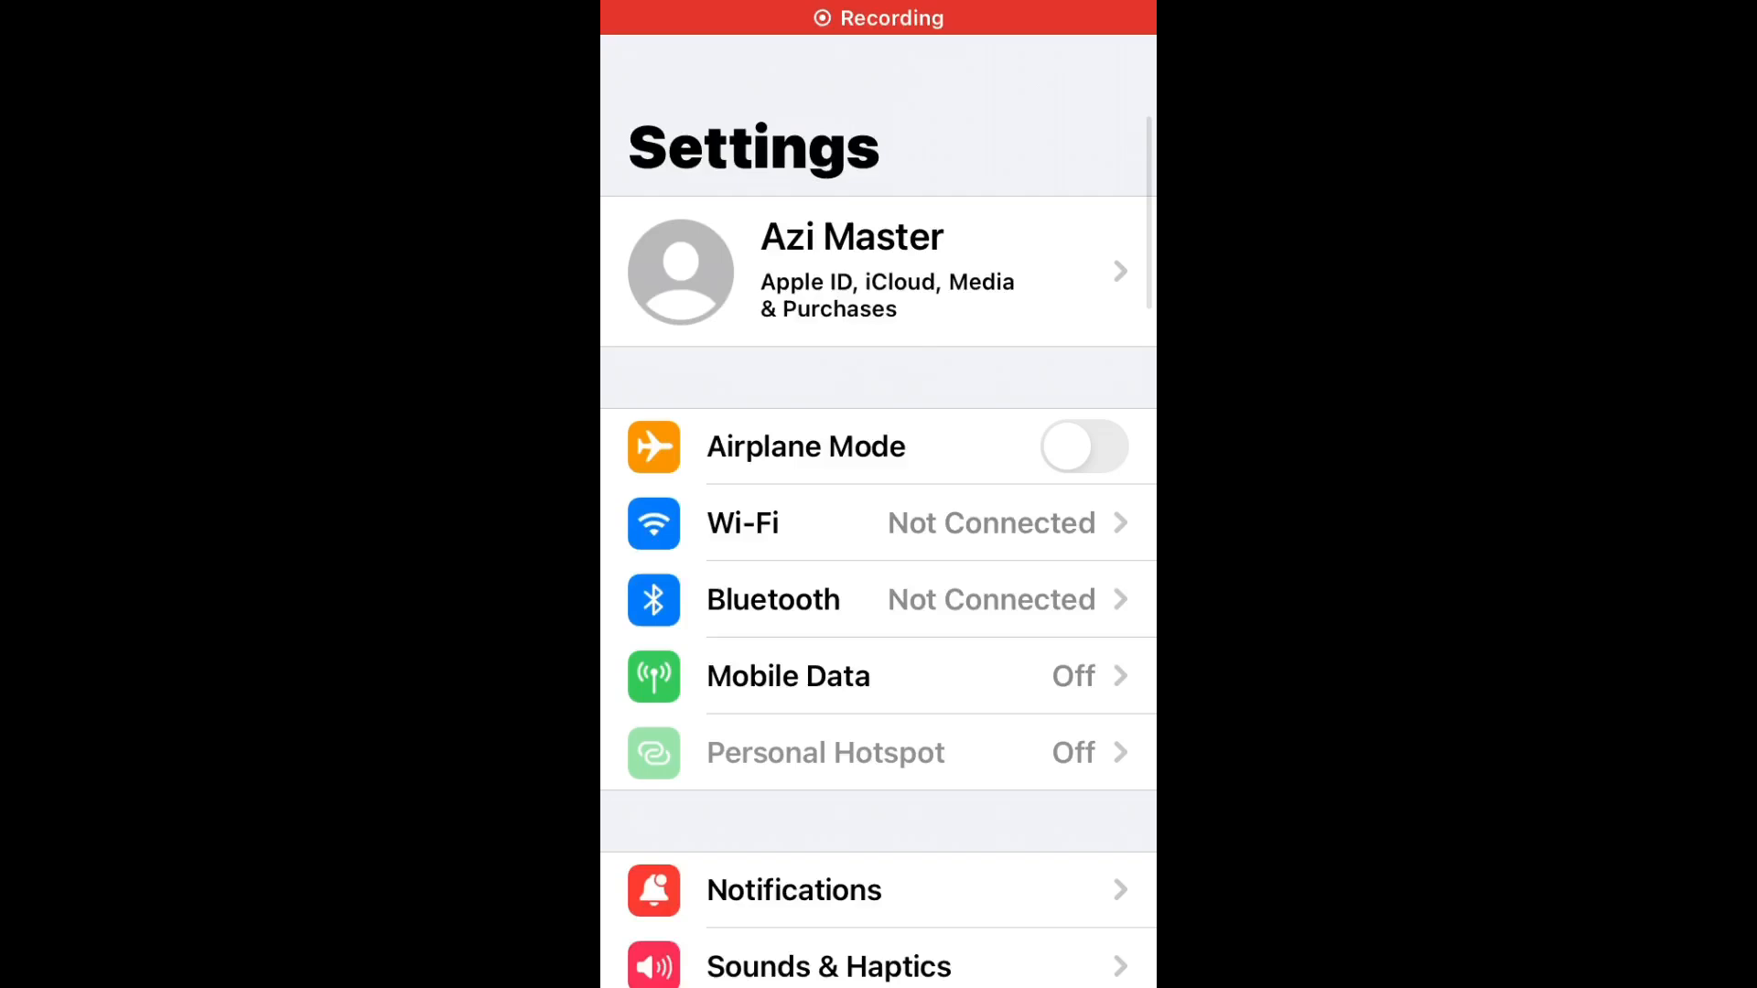
{"action": "left_click", "coordinate": [742, 524]}
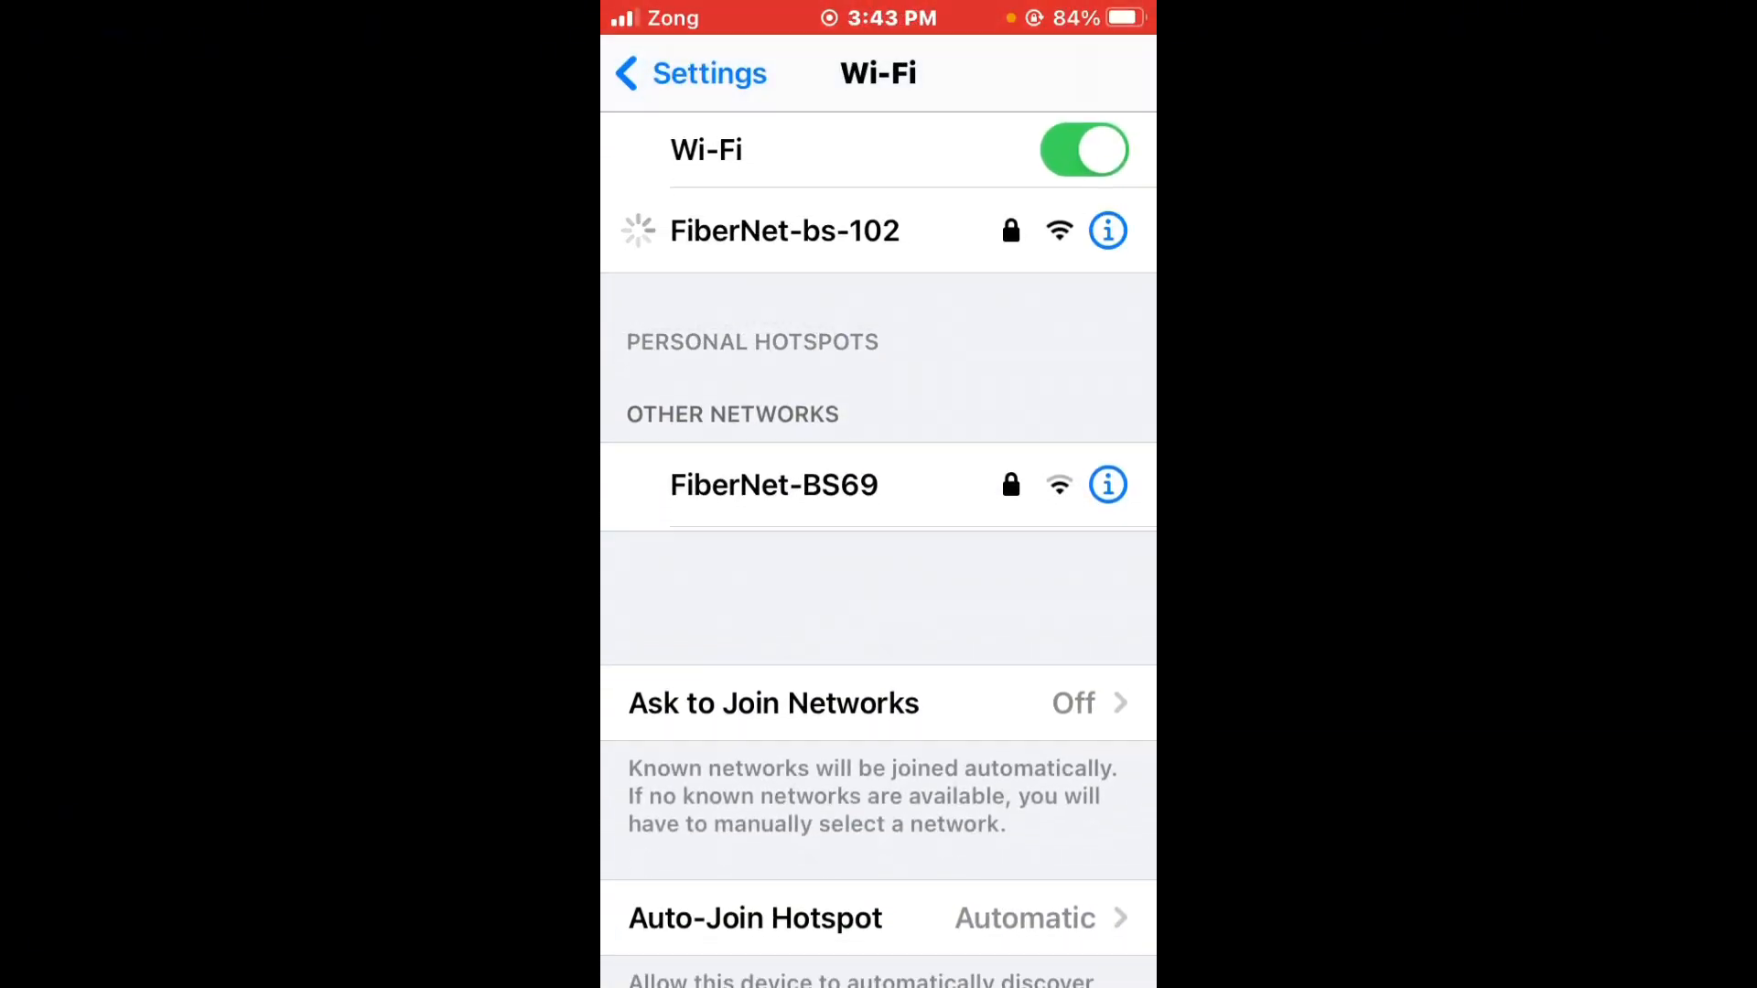
{"action": "left_click", "coordinate": [784, 231]}
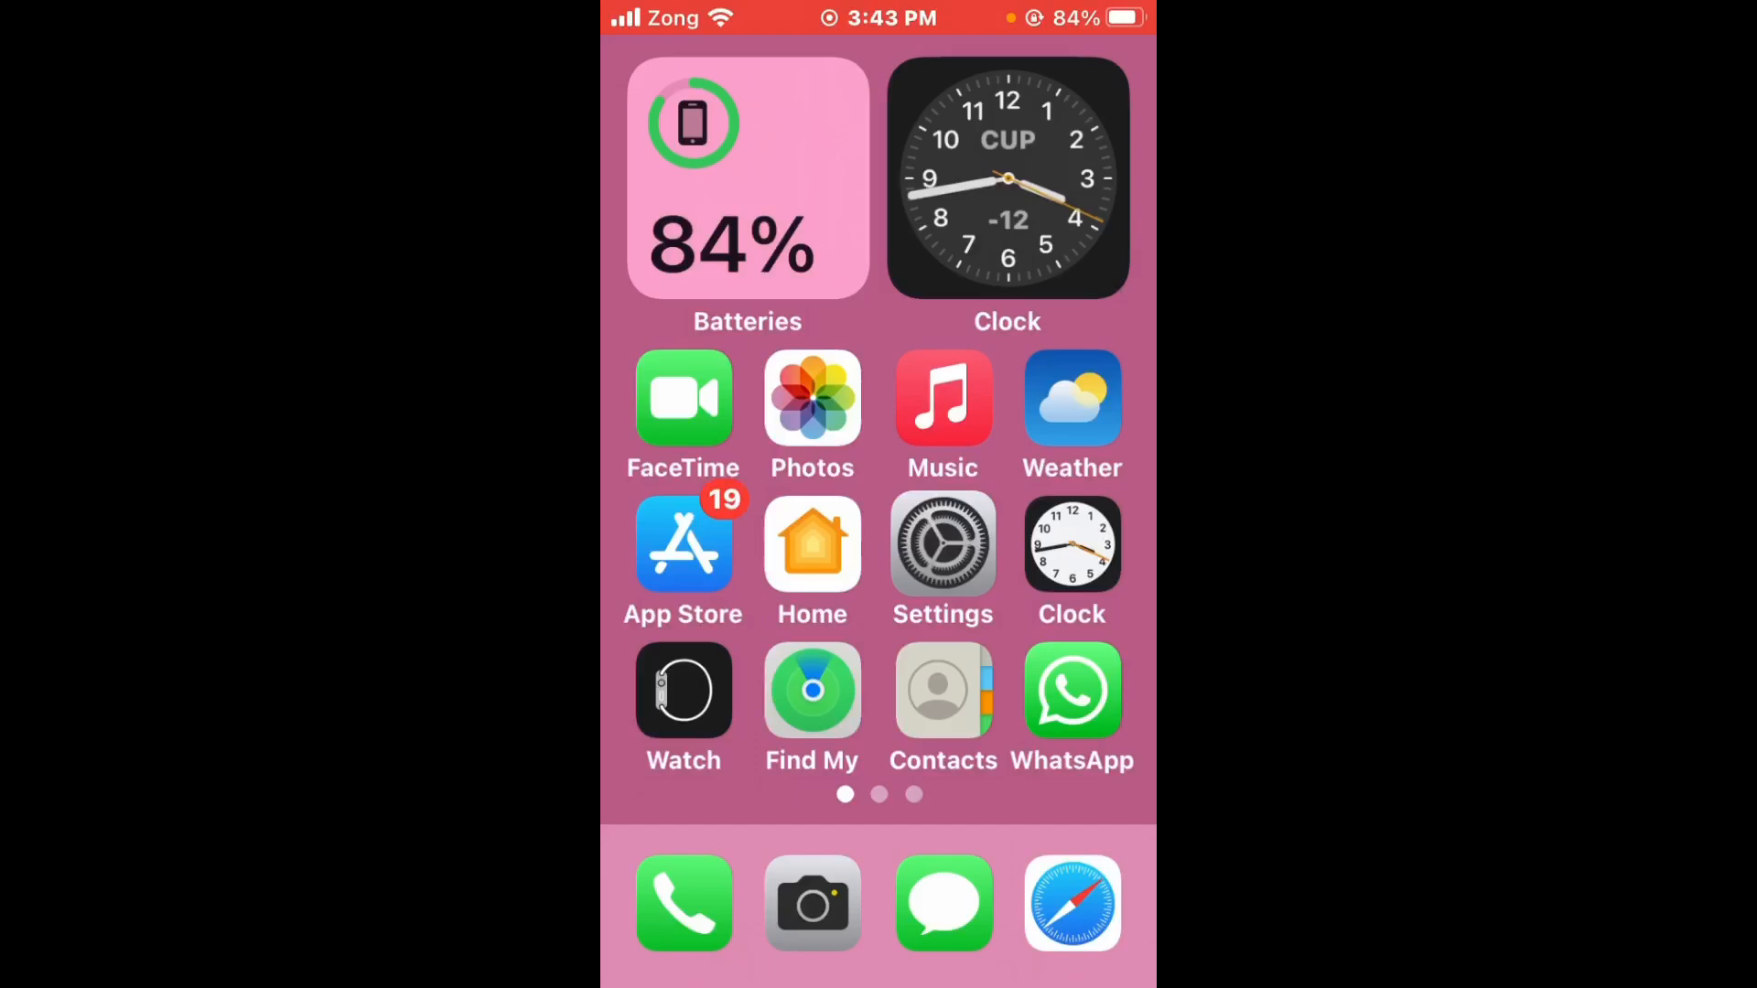
- Scroll the Settings app list down to X and open its permission settings
{"action": "left_click", "coordinate": [943, 543]}
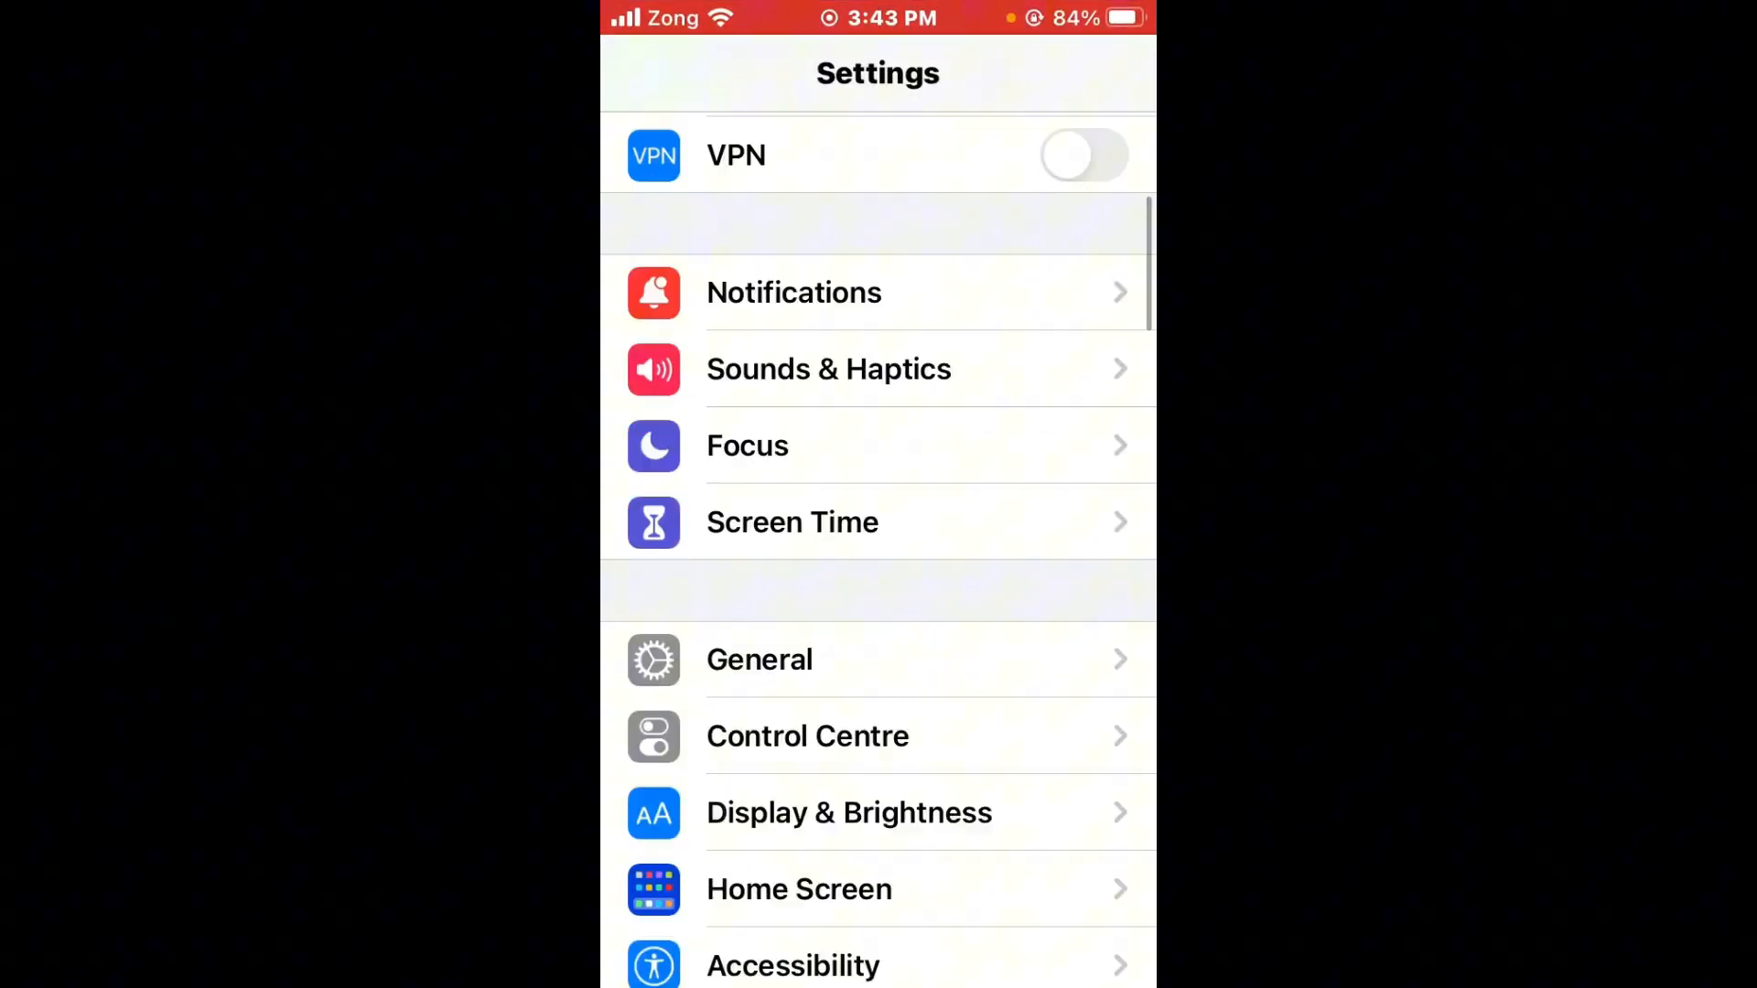
{"action": "scroll", "scroll_direction": "down", "scroll_amount": 3}
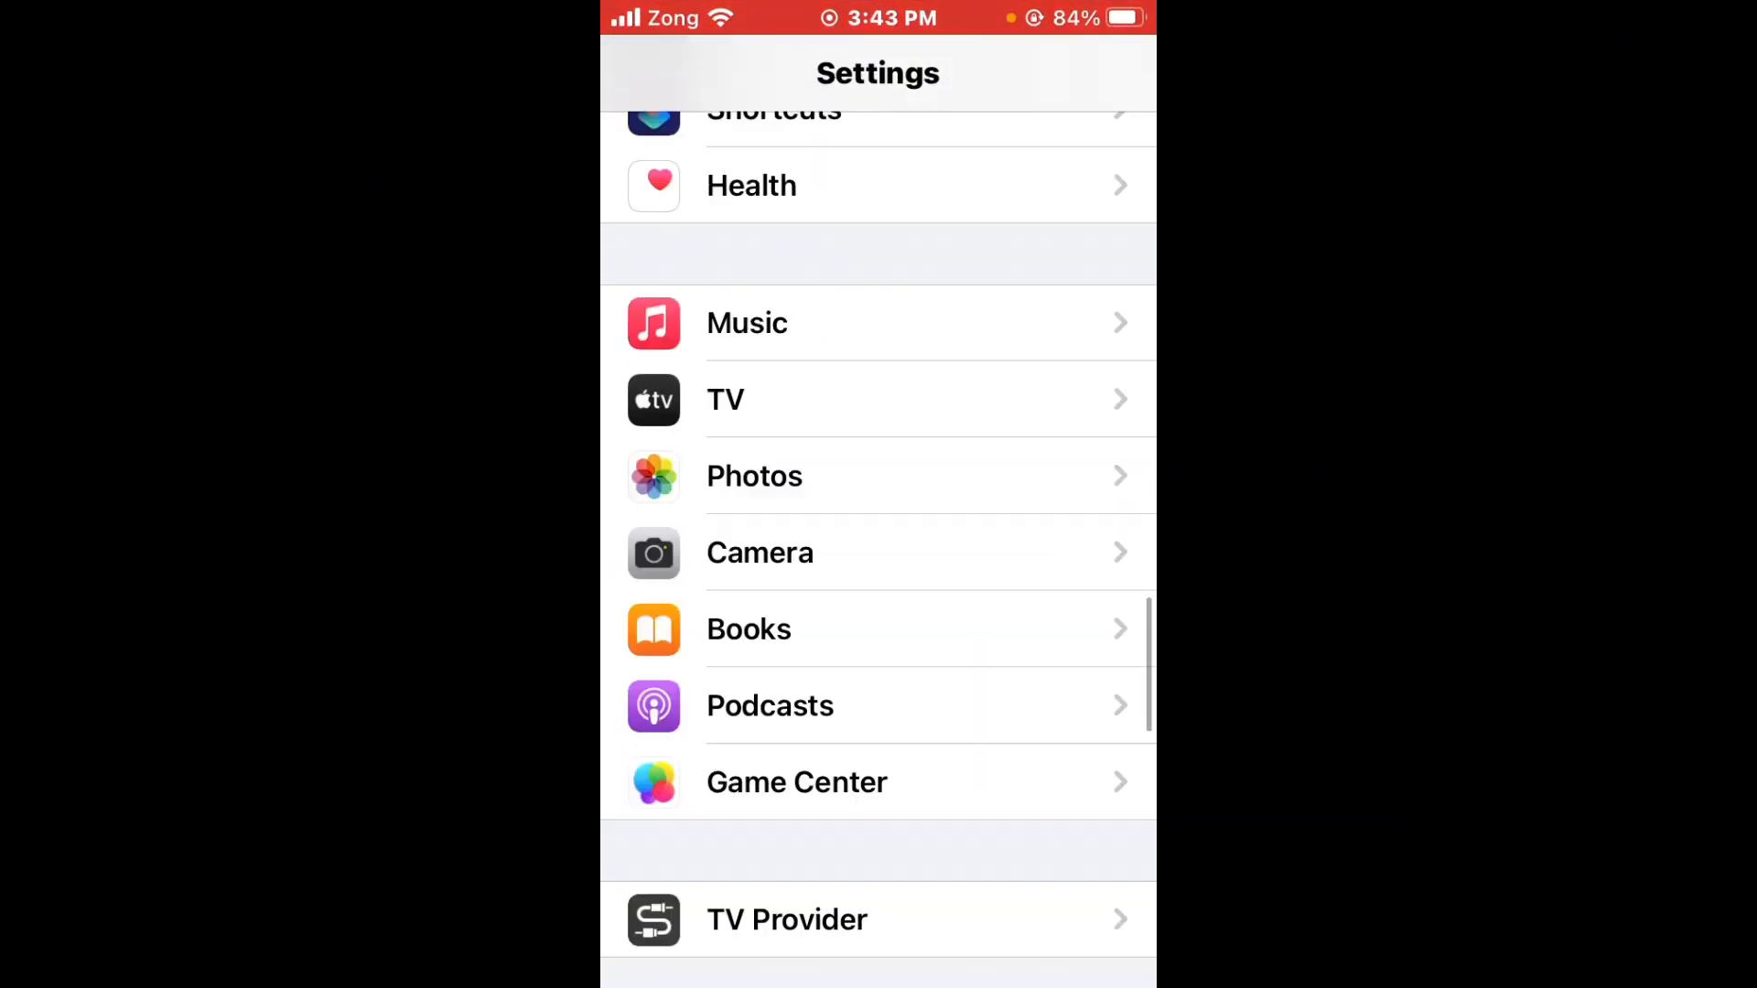
{"action": "scroll", "scroll_direction": "down", "scroll_amount": 3}
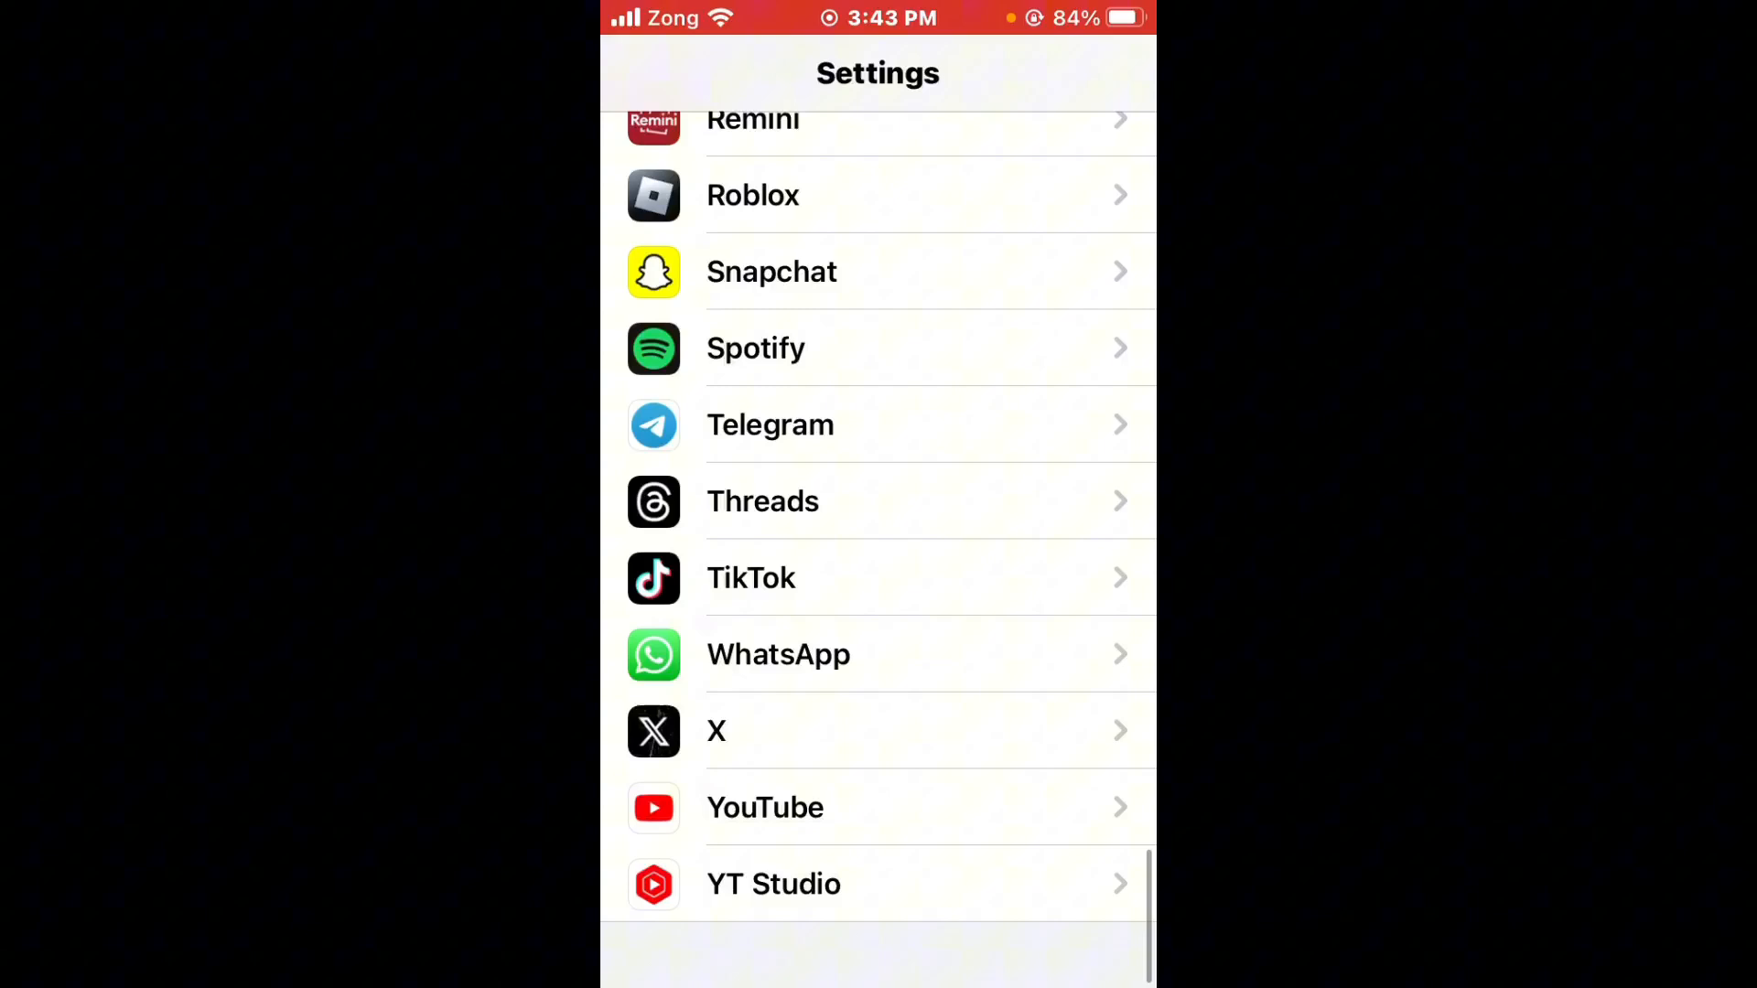
{"action": "left_click", "coordinate": [878, 730]}
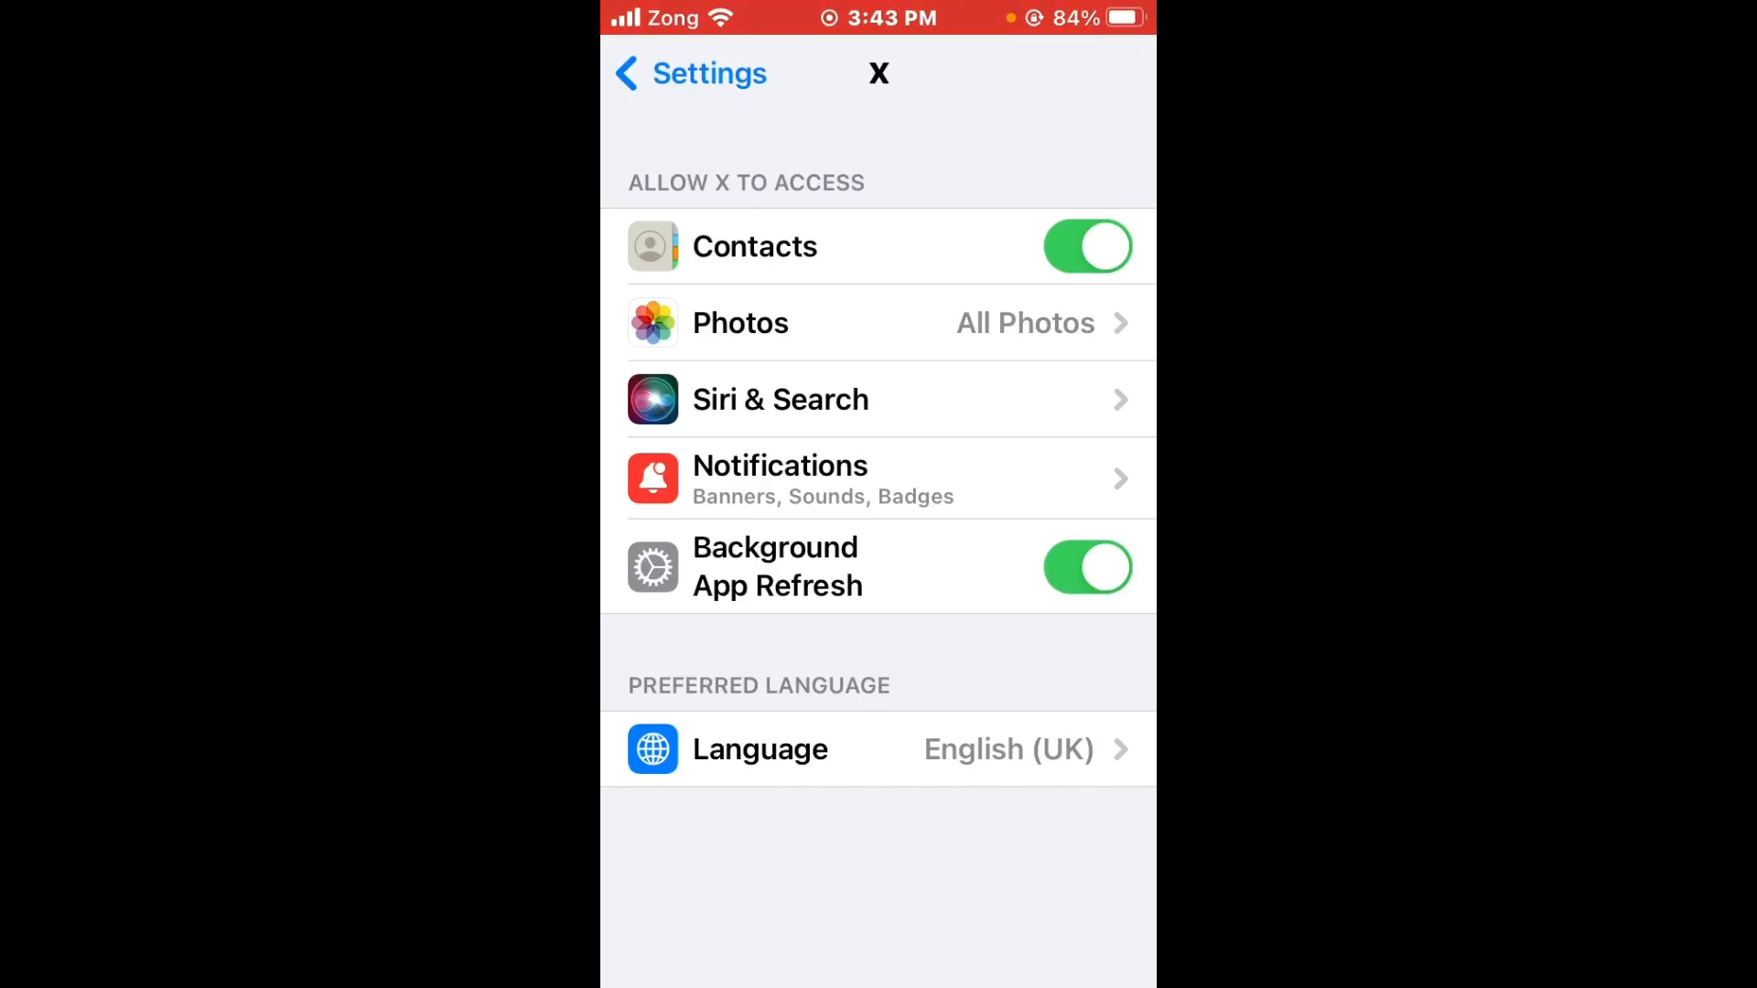
- Confirm X has All Photos access and allowed notifications, then return to the app list
{"action": "left_click", "coordinate": [739, 323]}
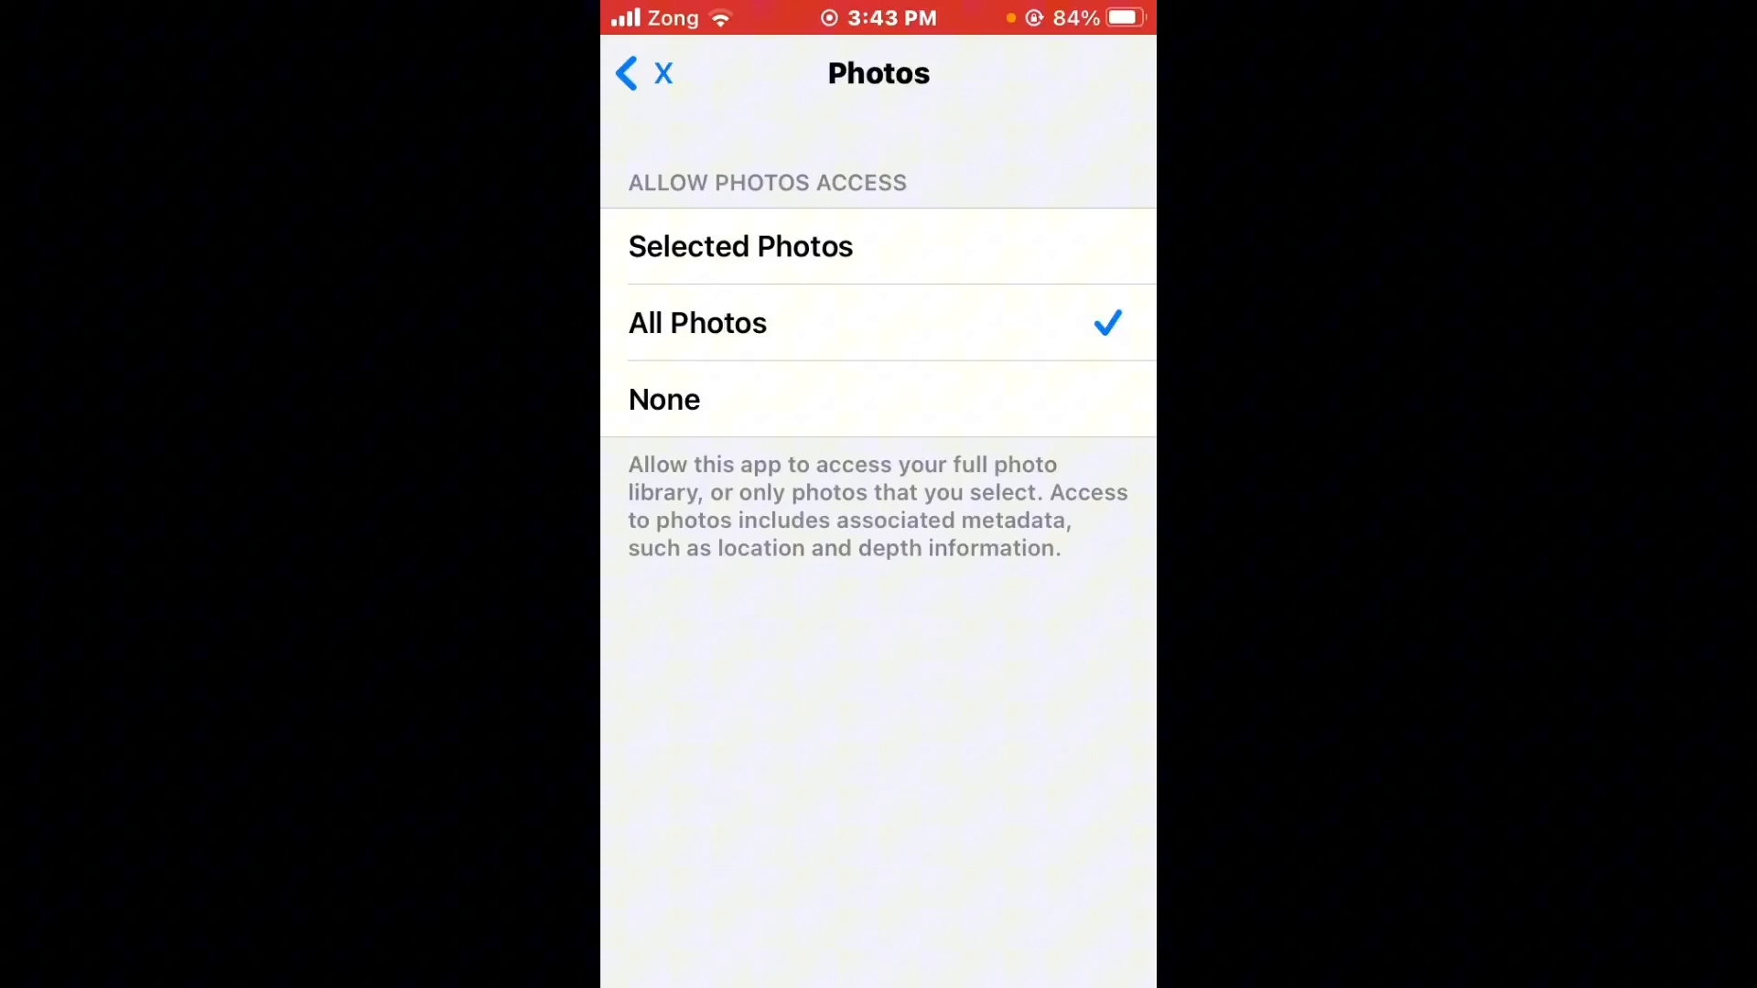
{"action": "left_click", "coordinate": [642, 73]}
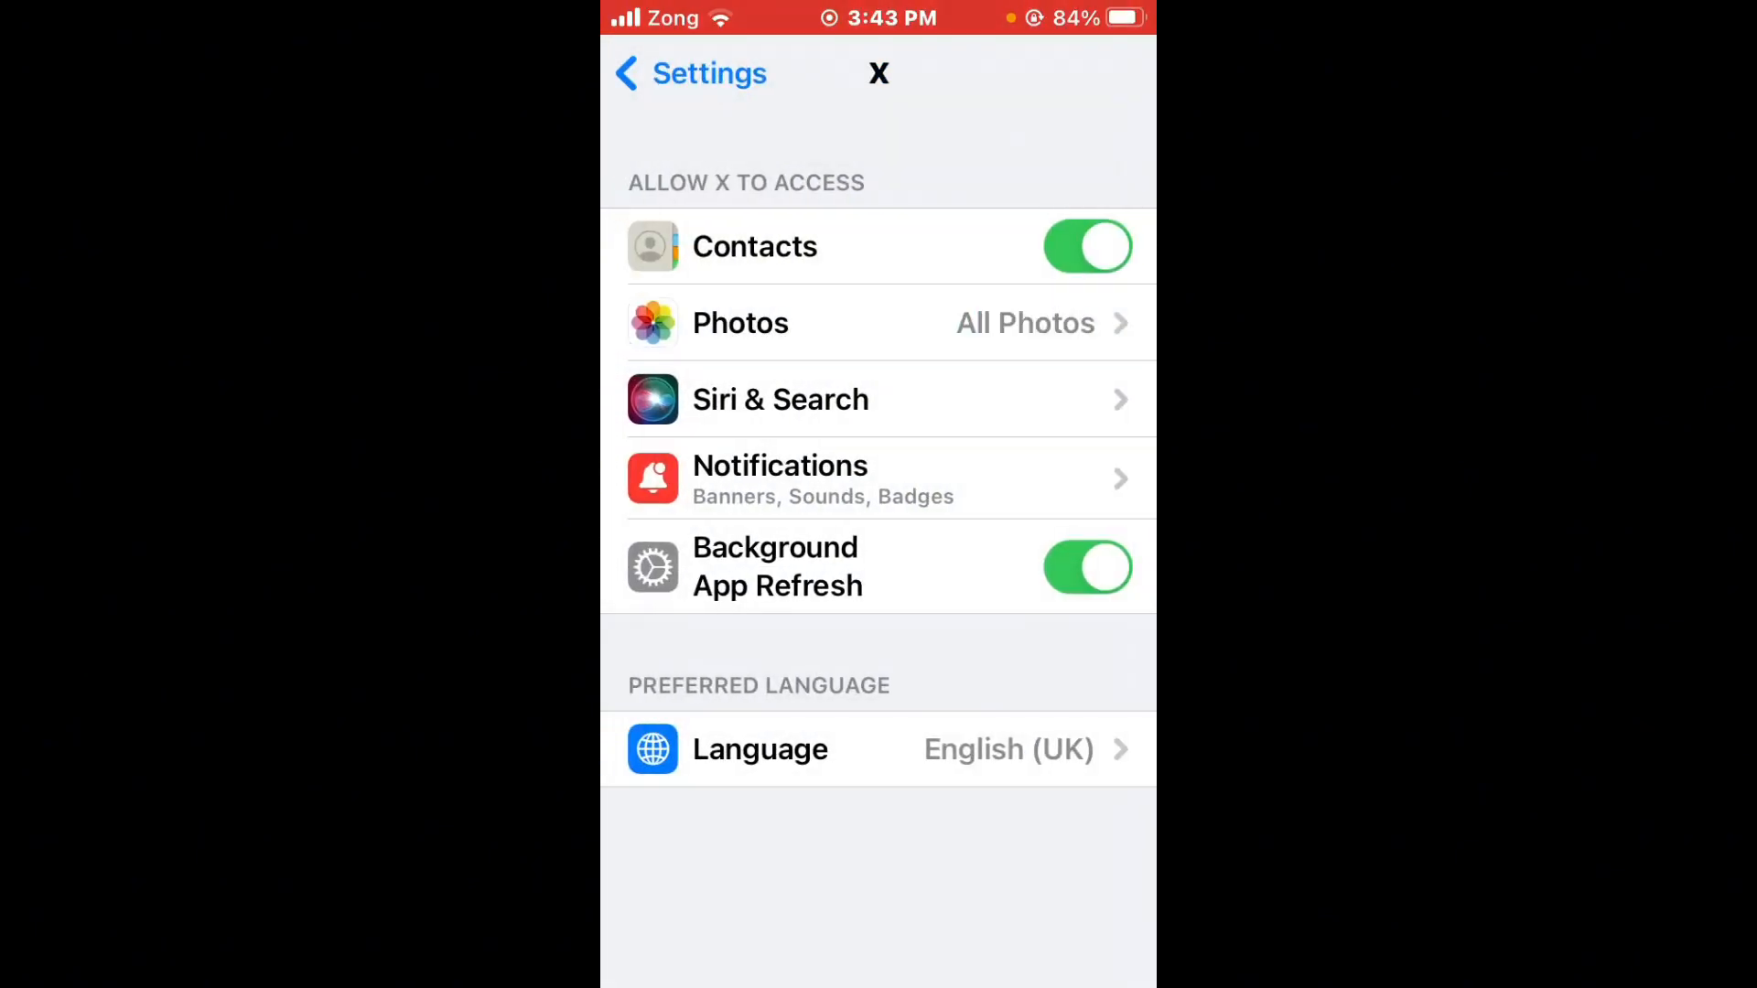
{"action": "left_click", "coordinate": [779, 478]}
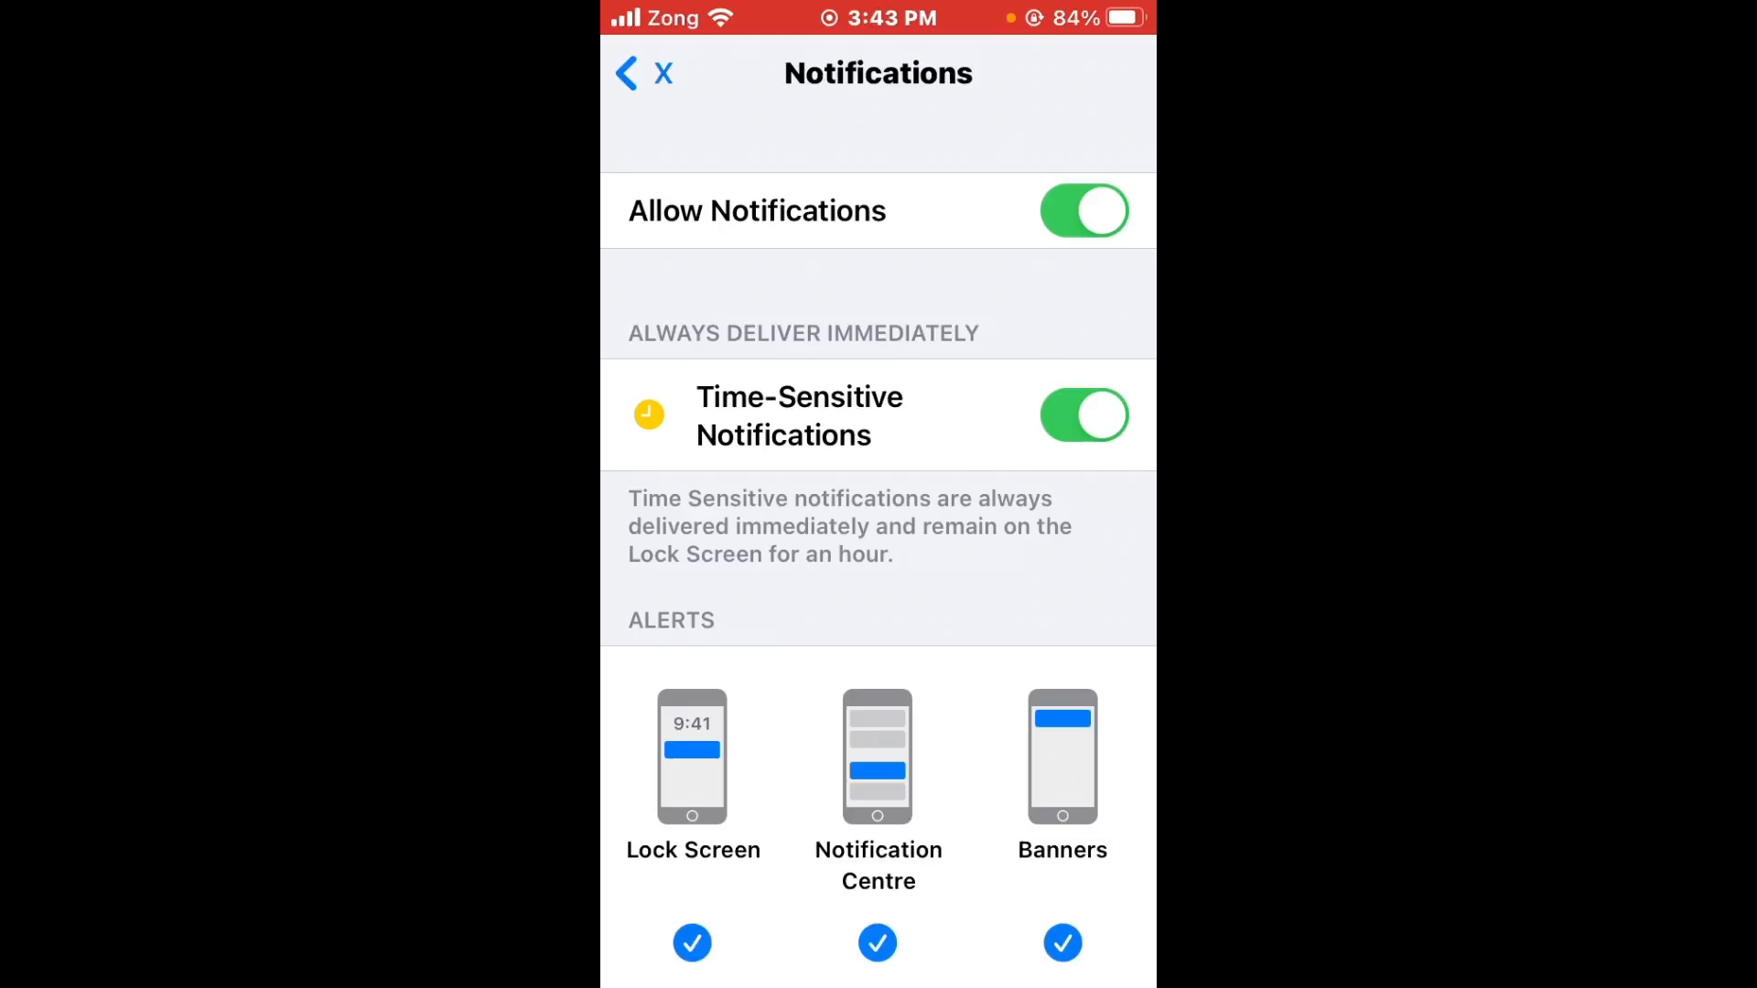
{"action": "left_click", "coordinate": [626, 73]}
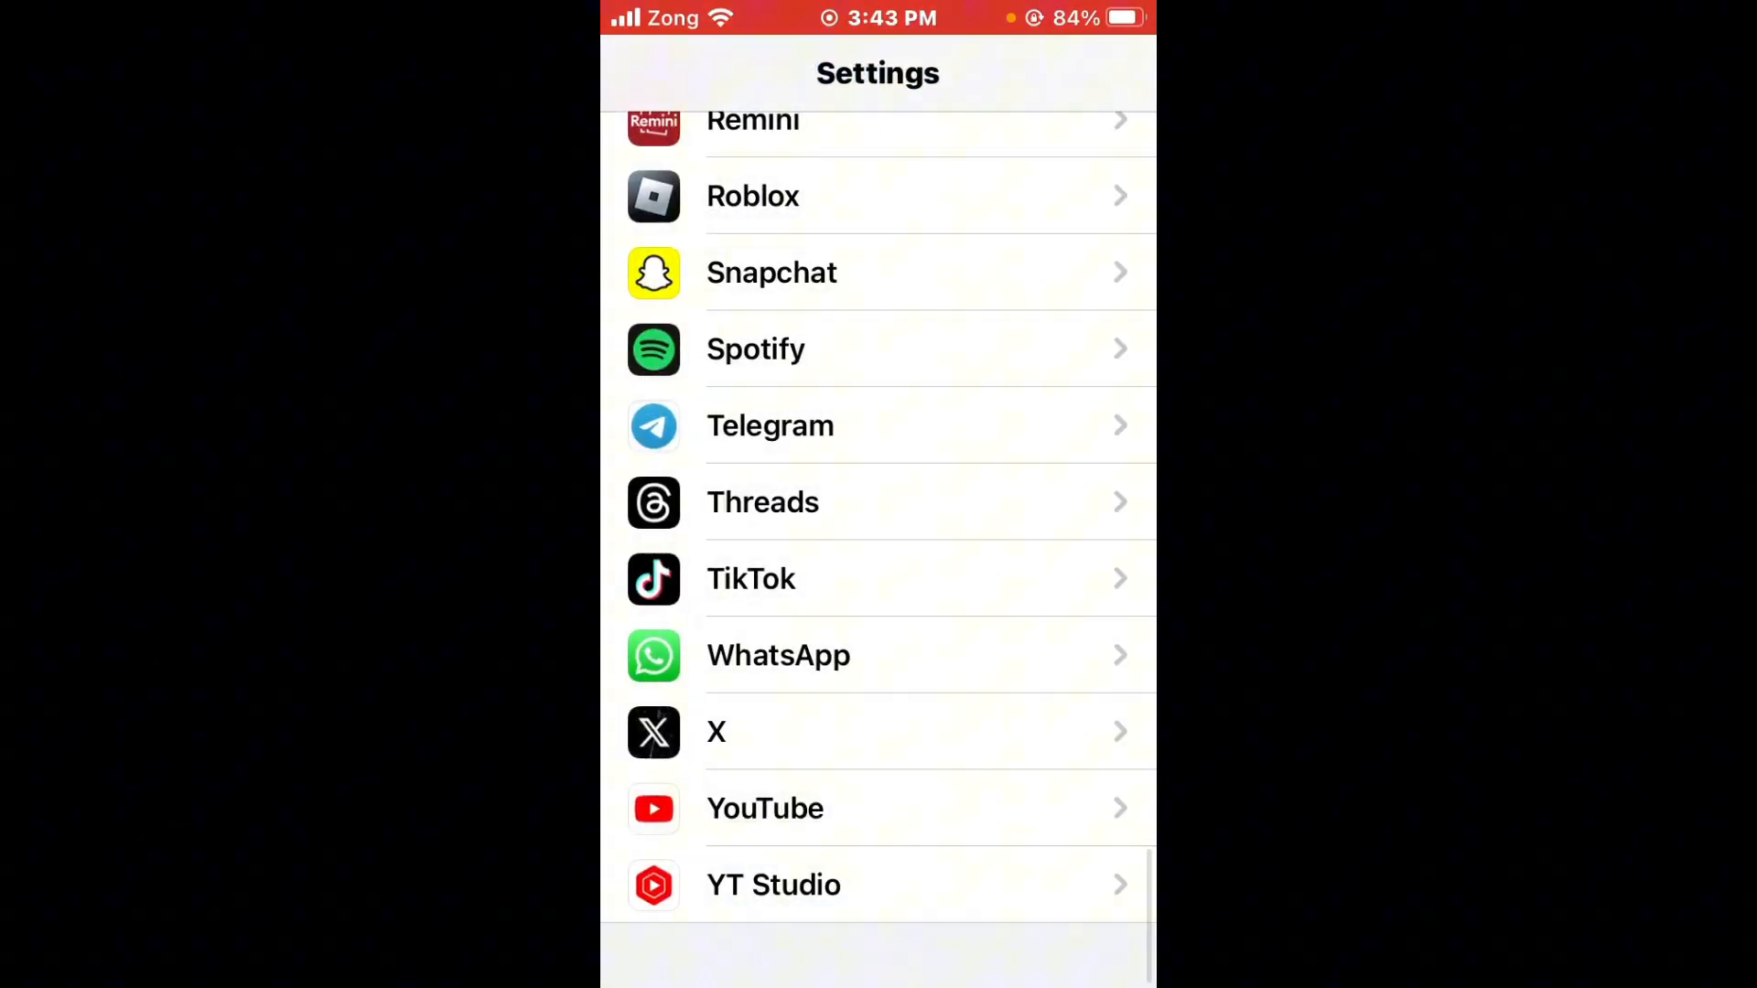
- Scroll the Settings list up and down before leaving Settings
{"action": "scroll", "scroll_direction": "up", "scroll_amount": 3}
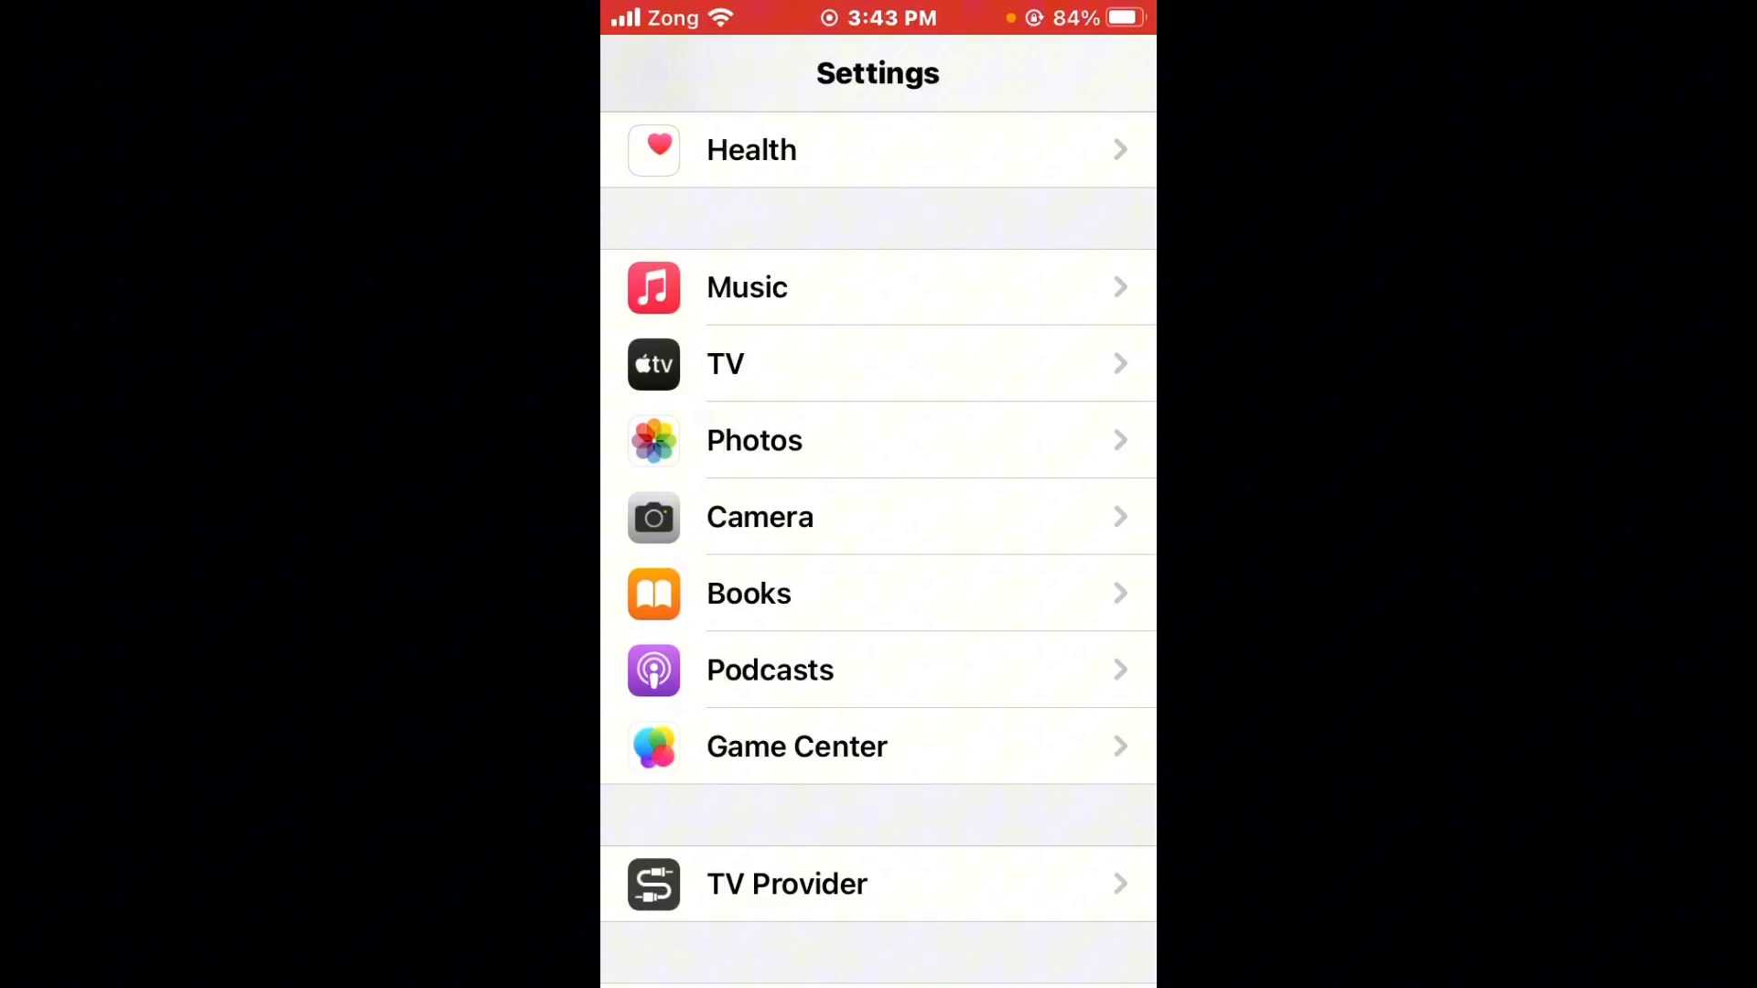
{"action": "scroll", "scroll_direction": "down", "scroll_amount": 3}
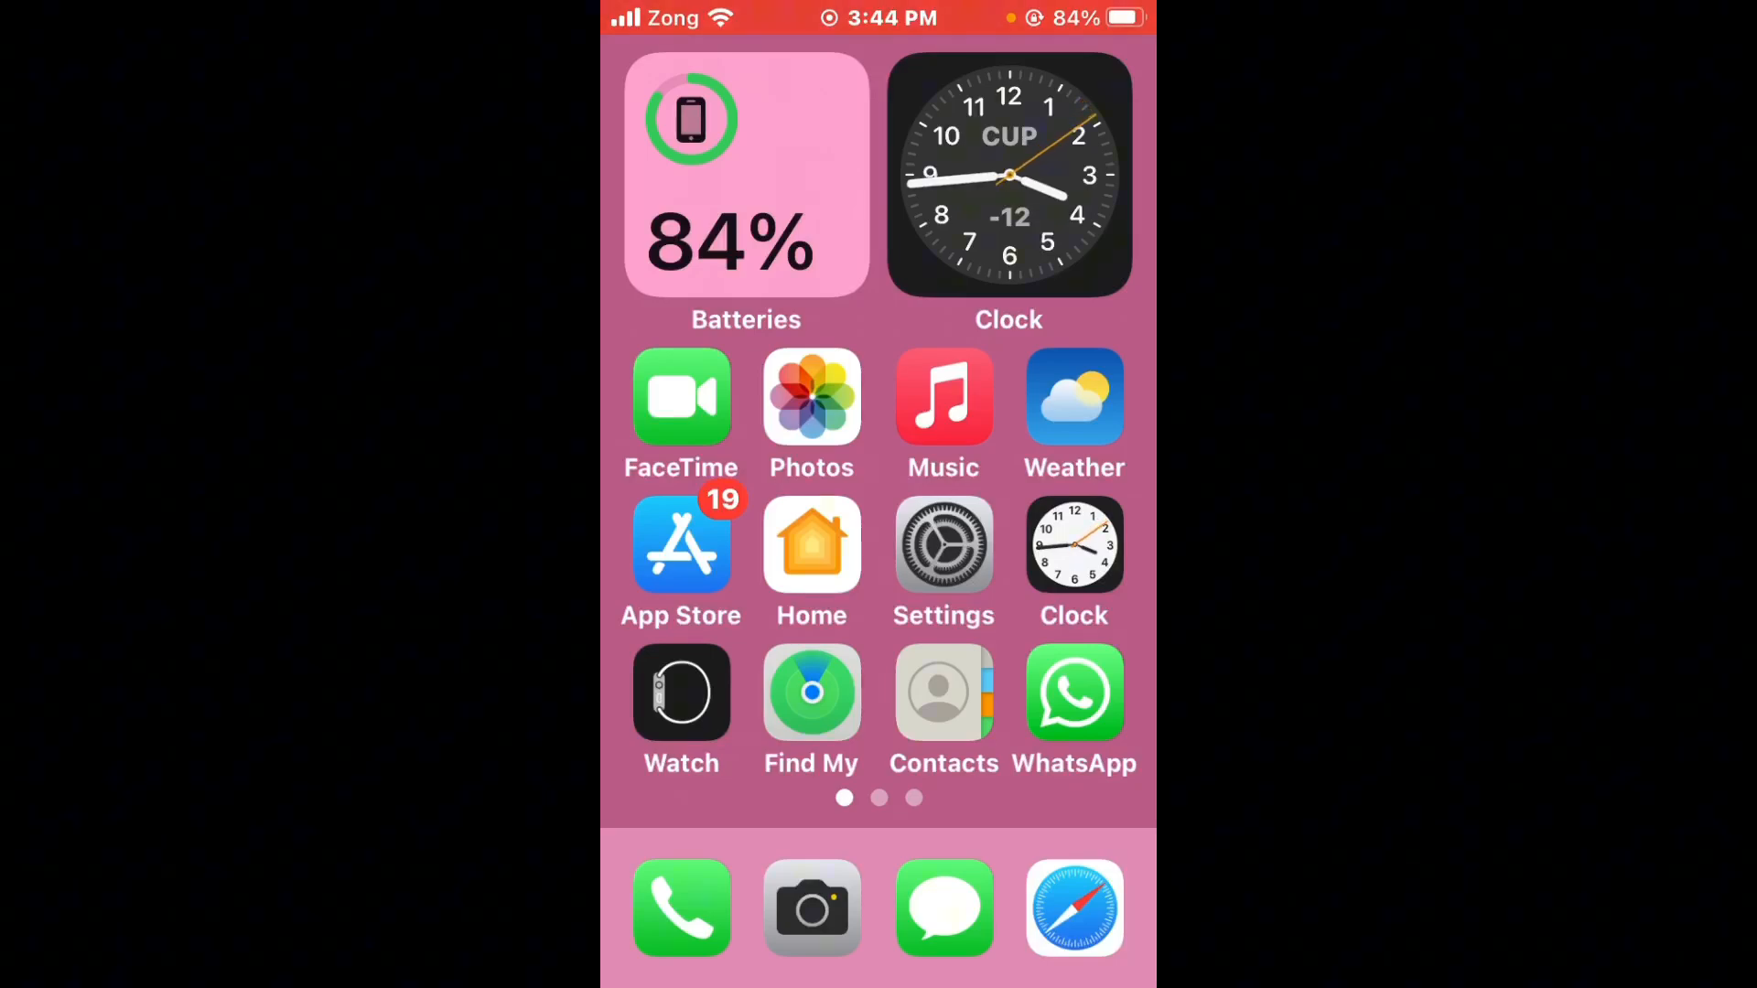
- Confirm General > VPN & Device Management shows the VPN Not Connected, then return to Settings
{"action": "left_click", "coordinate": [943, 549]}
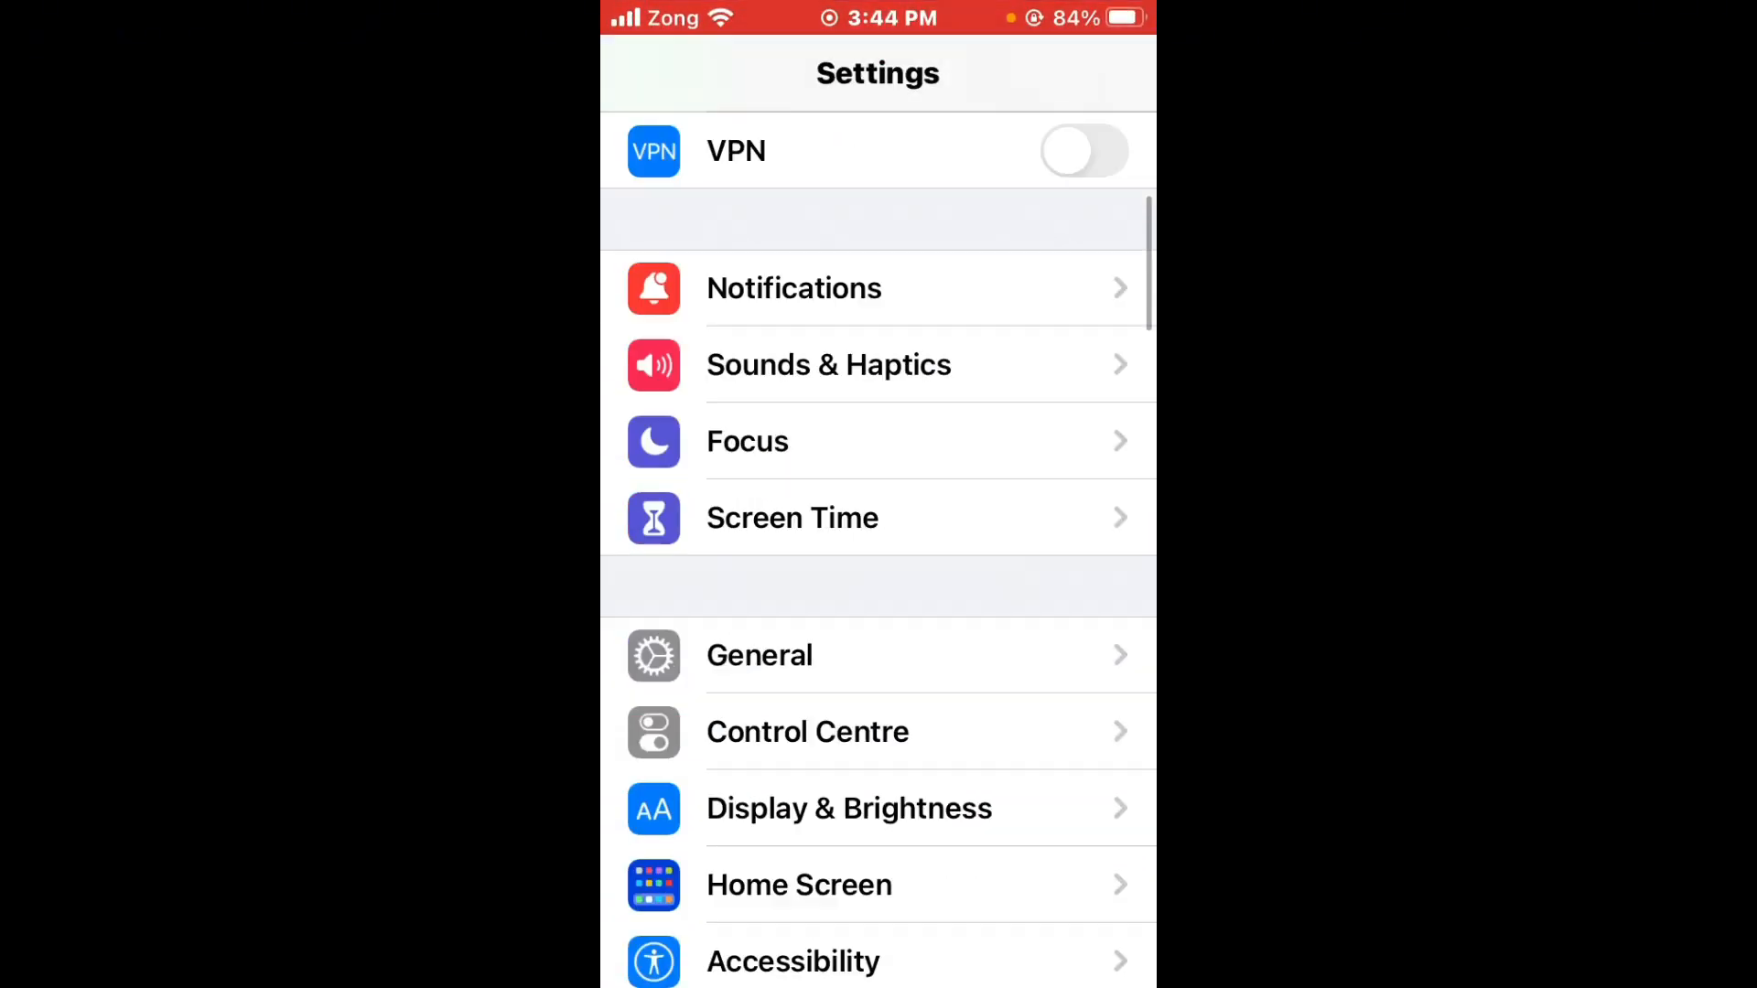
{"action": "left_click", "coordinate": [758, 655]}
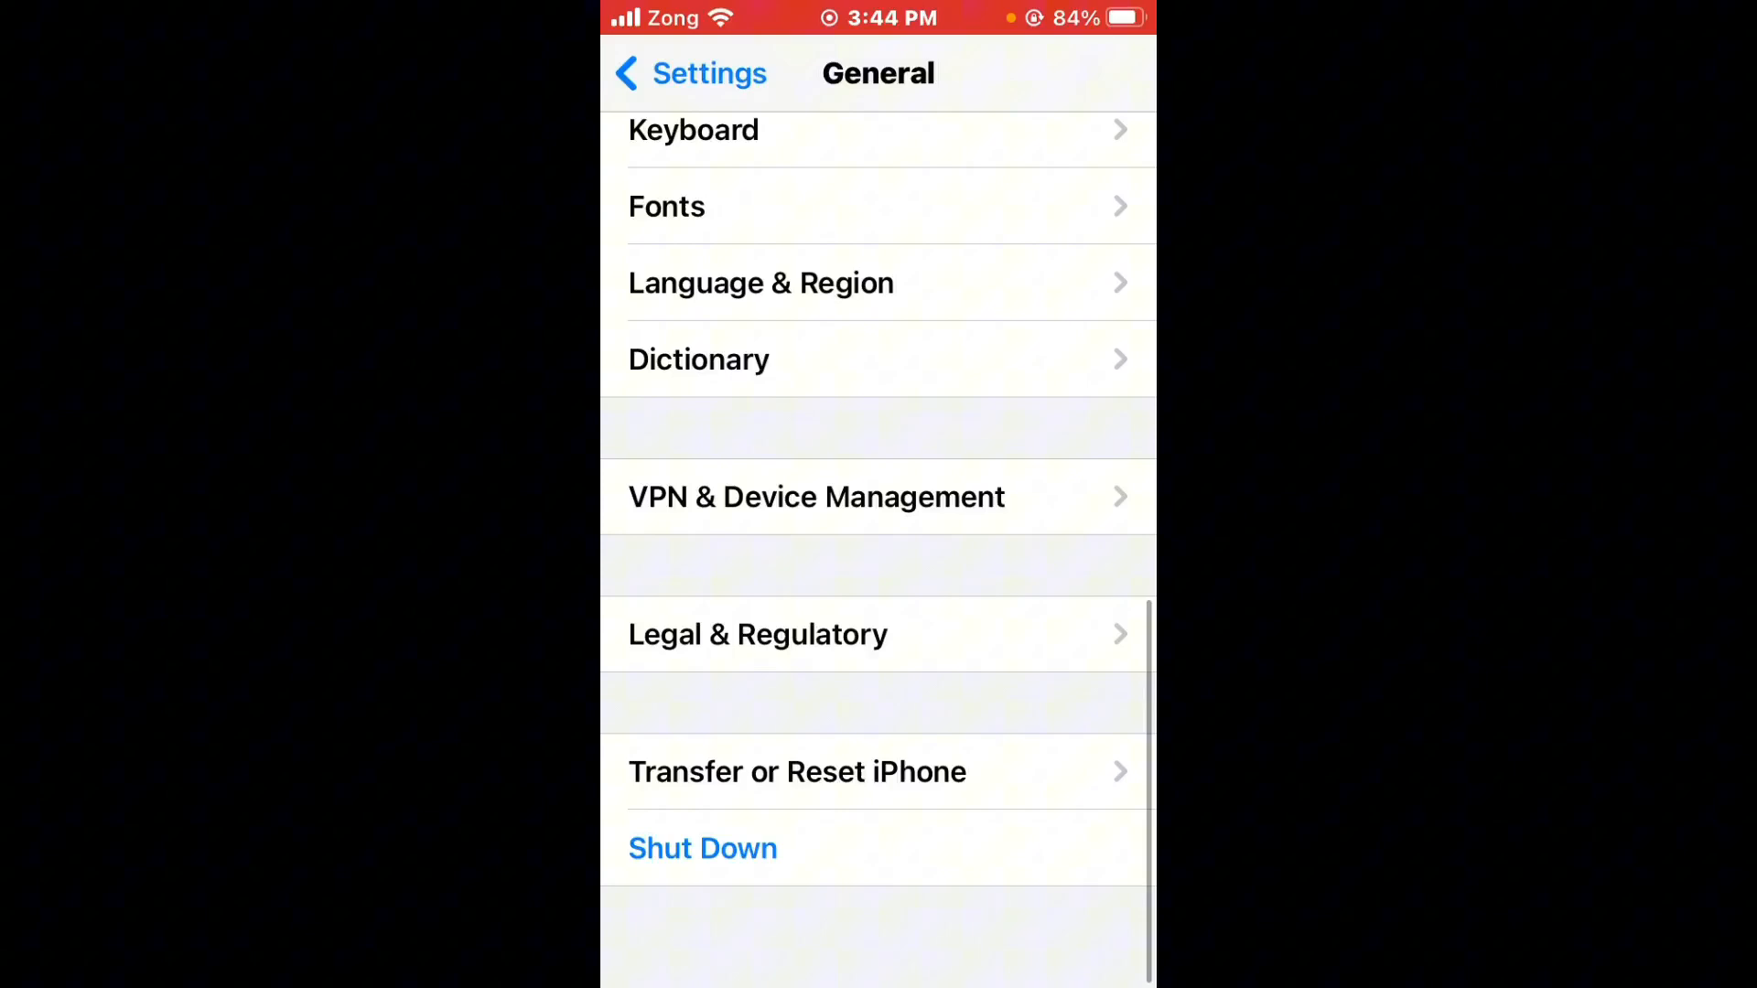
{"action": "left_click", "coordinate": [817, 496]}
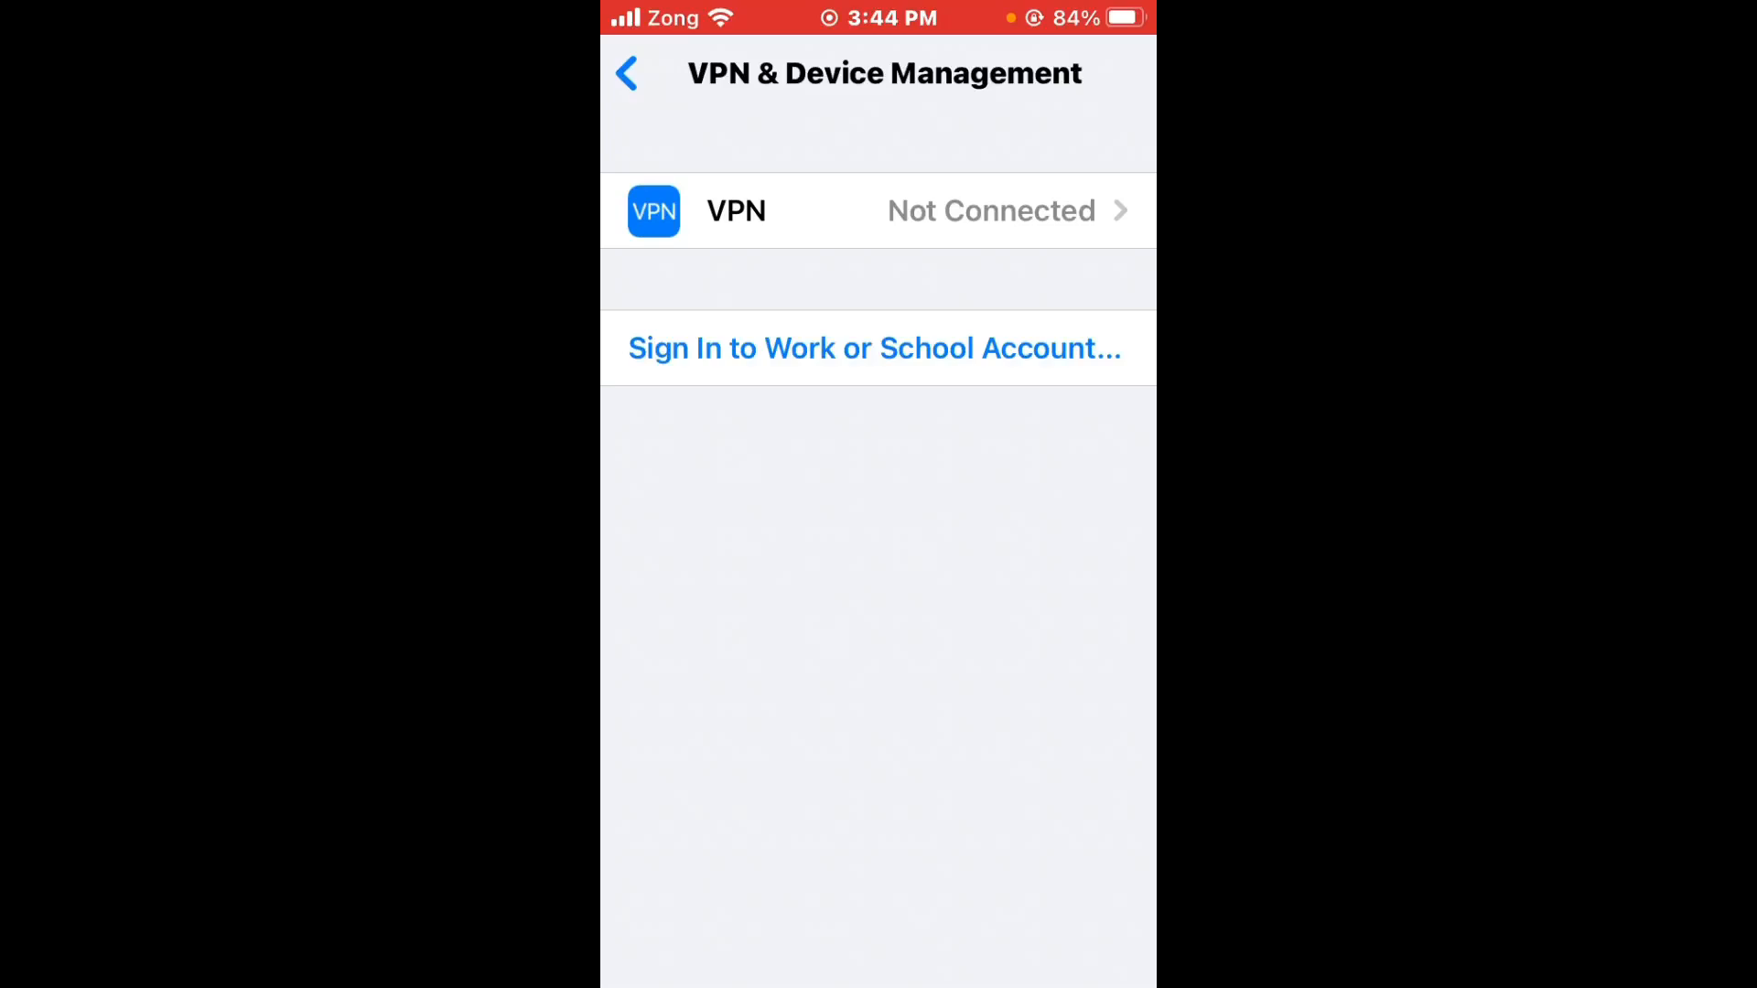
{"action": "left_click", "coordinate": [628, 71]}
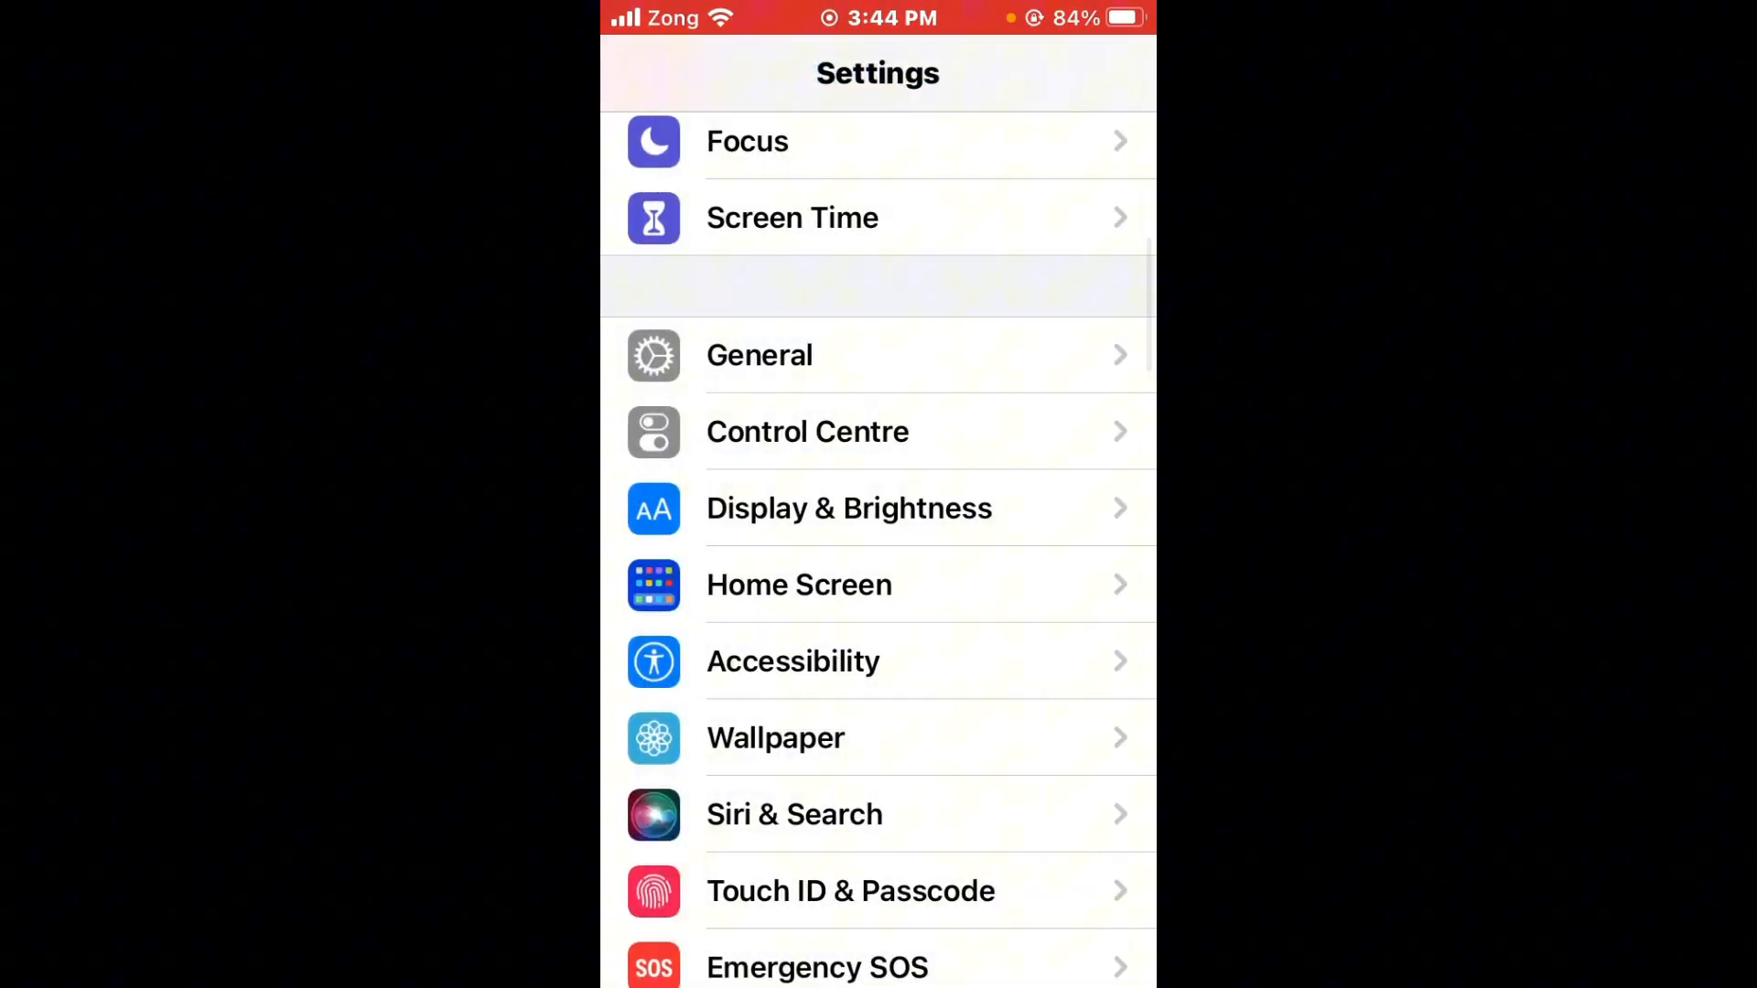
{"action": "scroll", "scroll_direction": "down", "scroll_amount": 3}
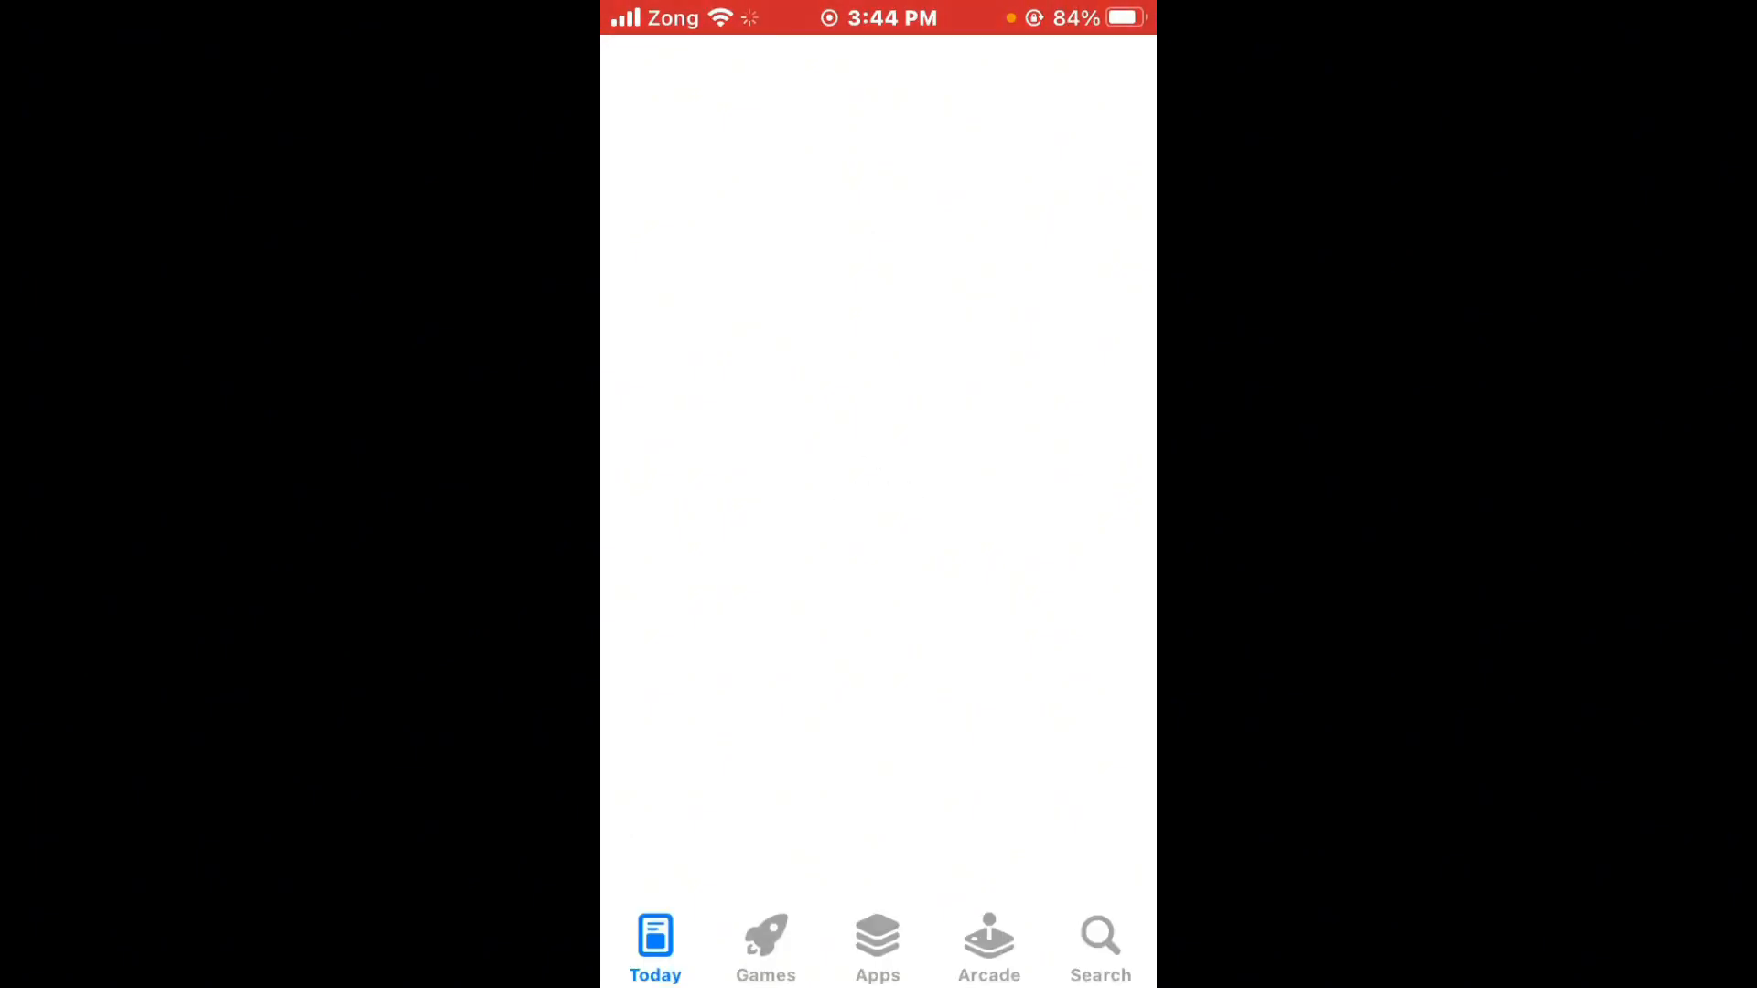
- Search the App Store for X, note its 10.62 update, then go home
{"action": "left_click", "coordinate": [1099, 942]}
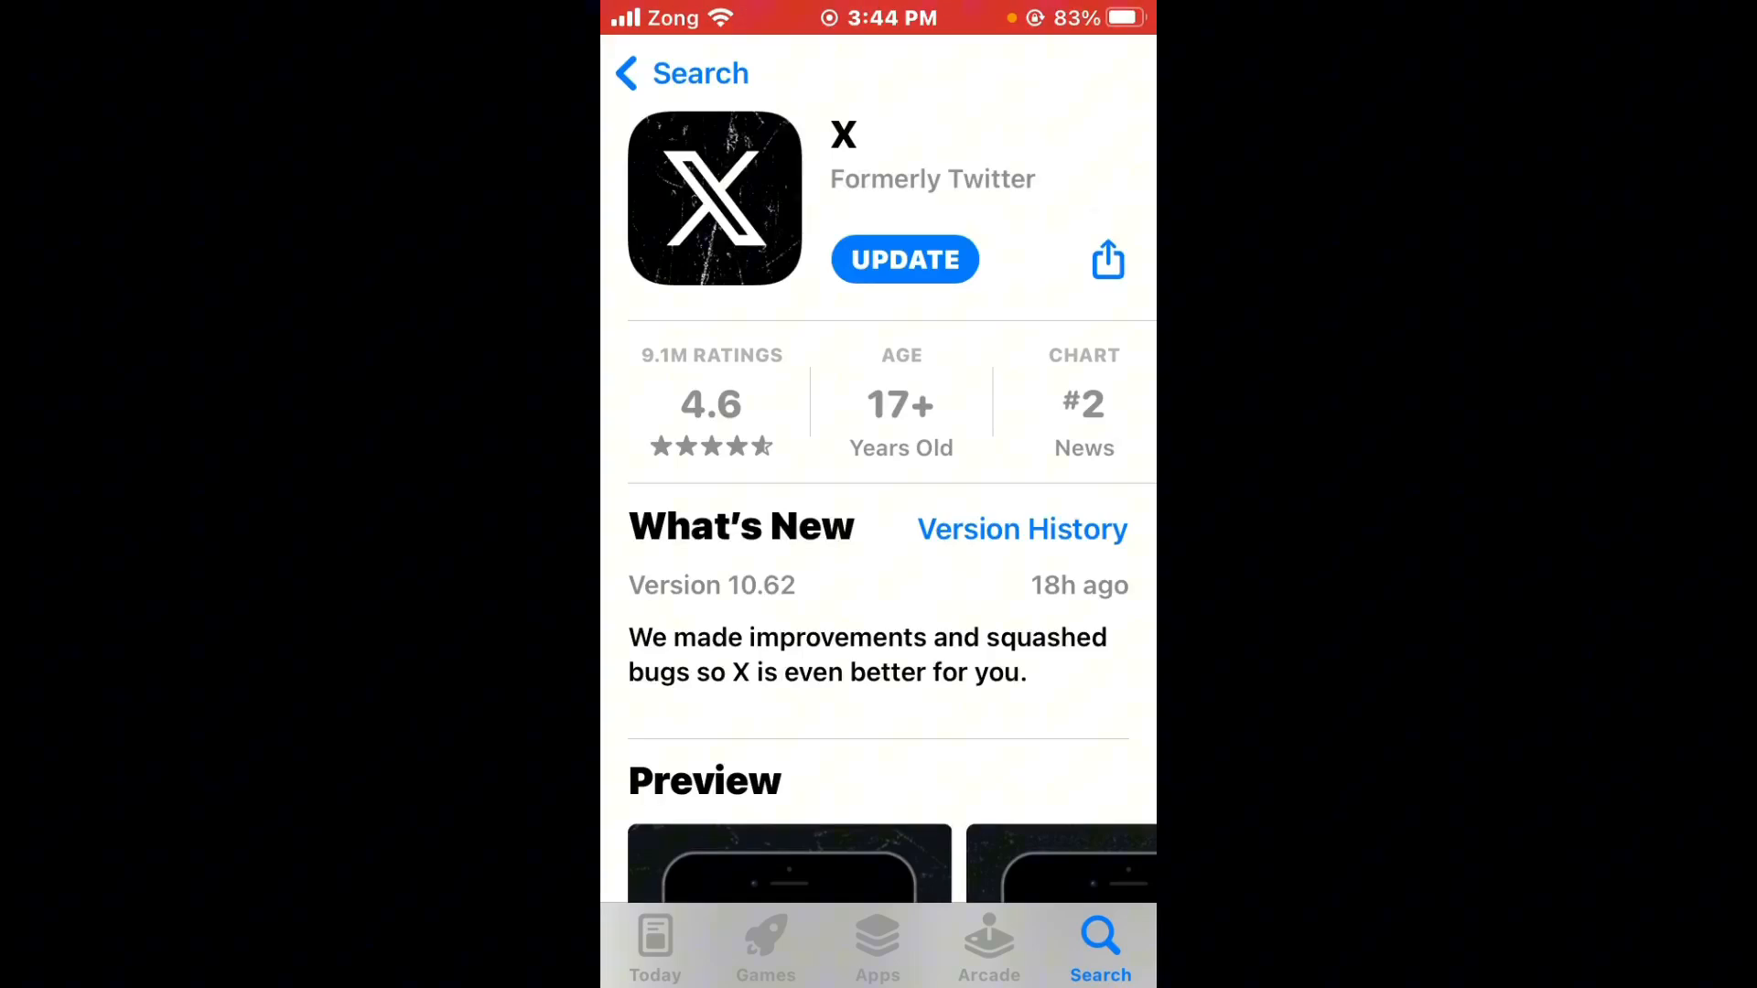
{"action": "key", "text": "home"}
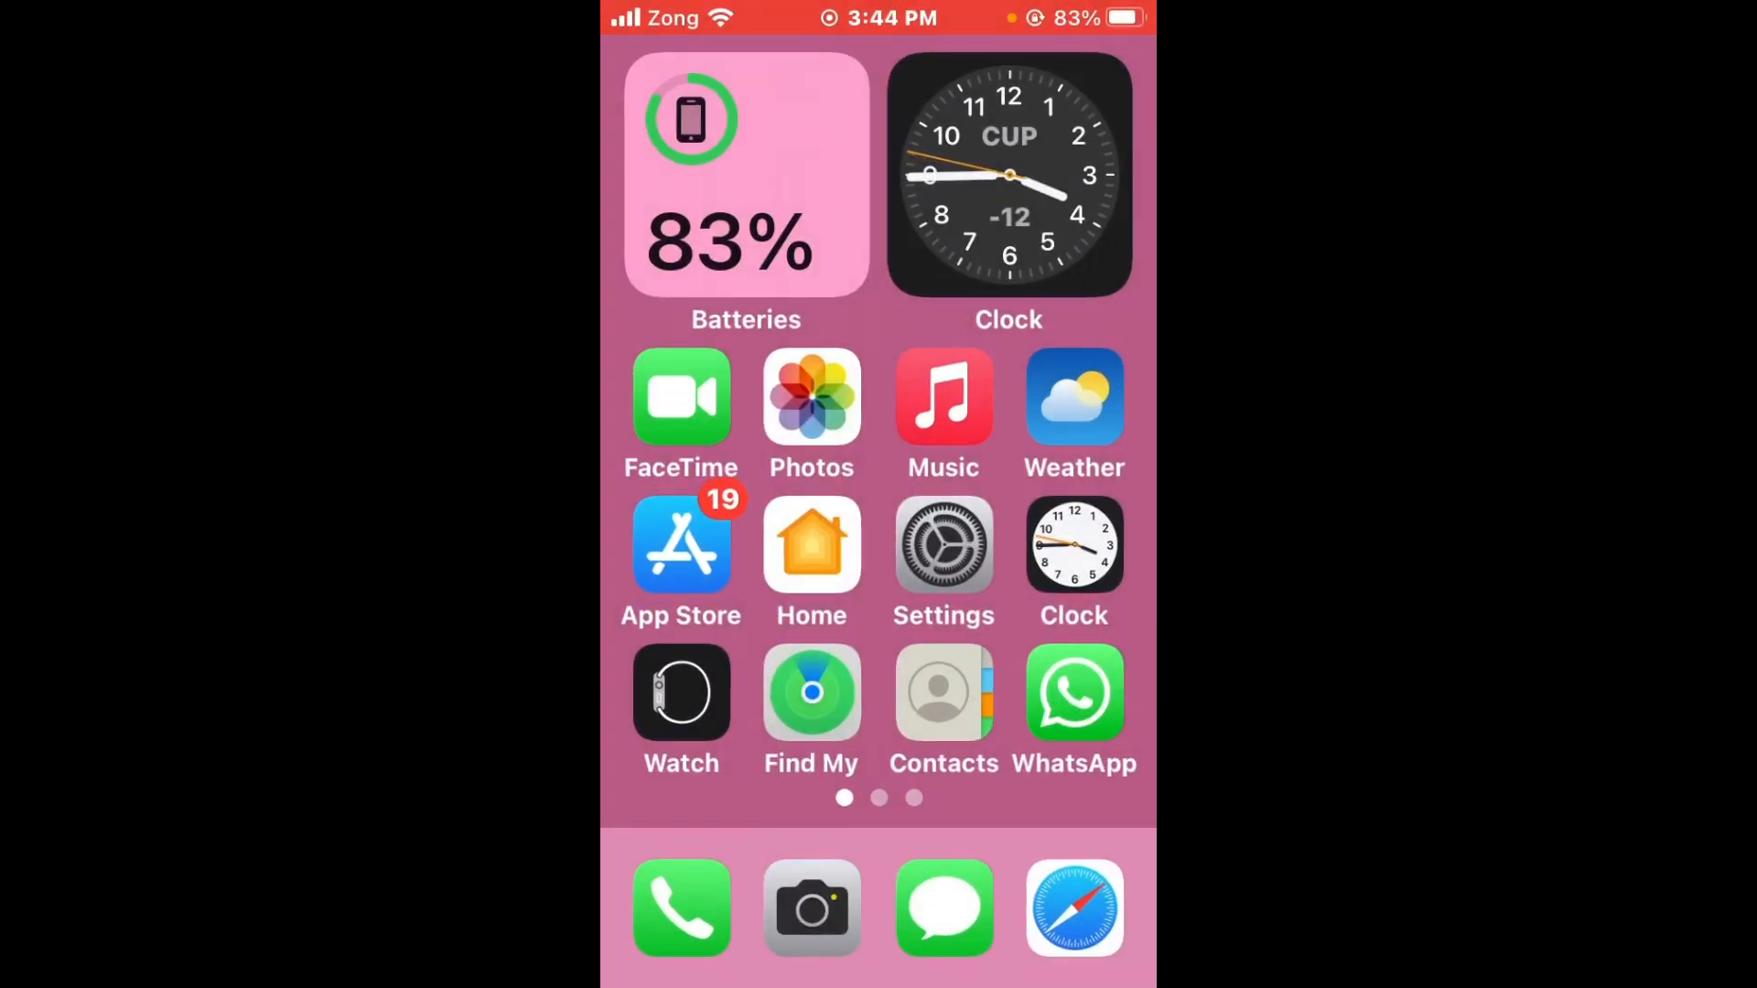
- Check that Software Update reports iOS 15.8.3 is up to date, then return to General
{"action": "left_click", "coordinate": [942, 547]}
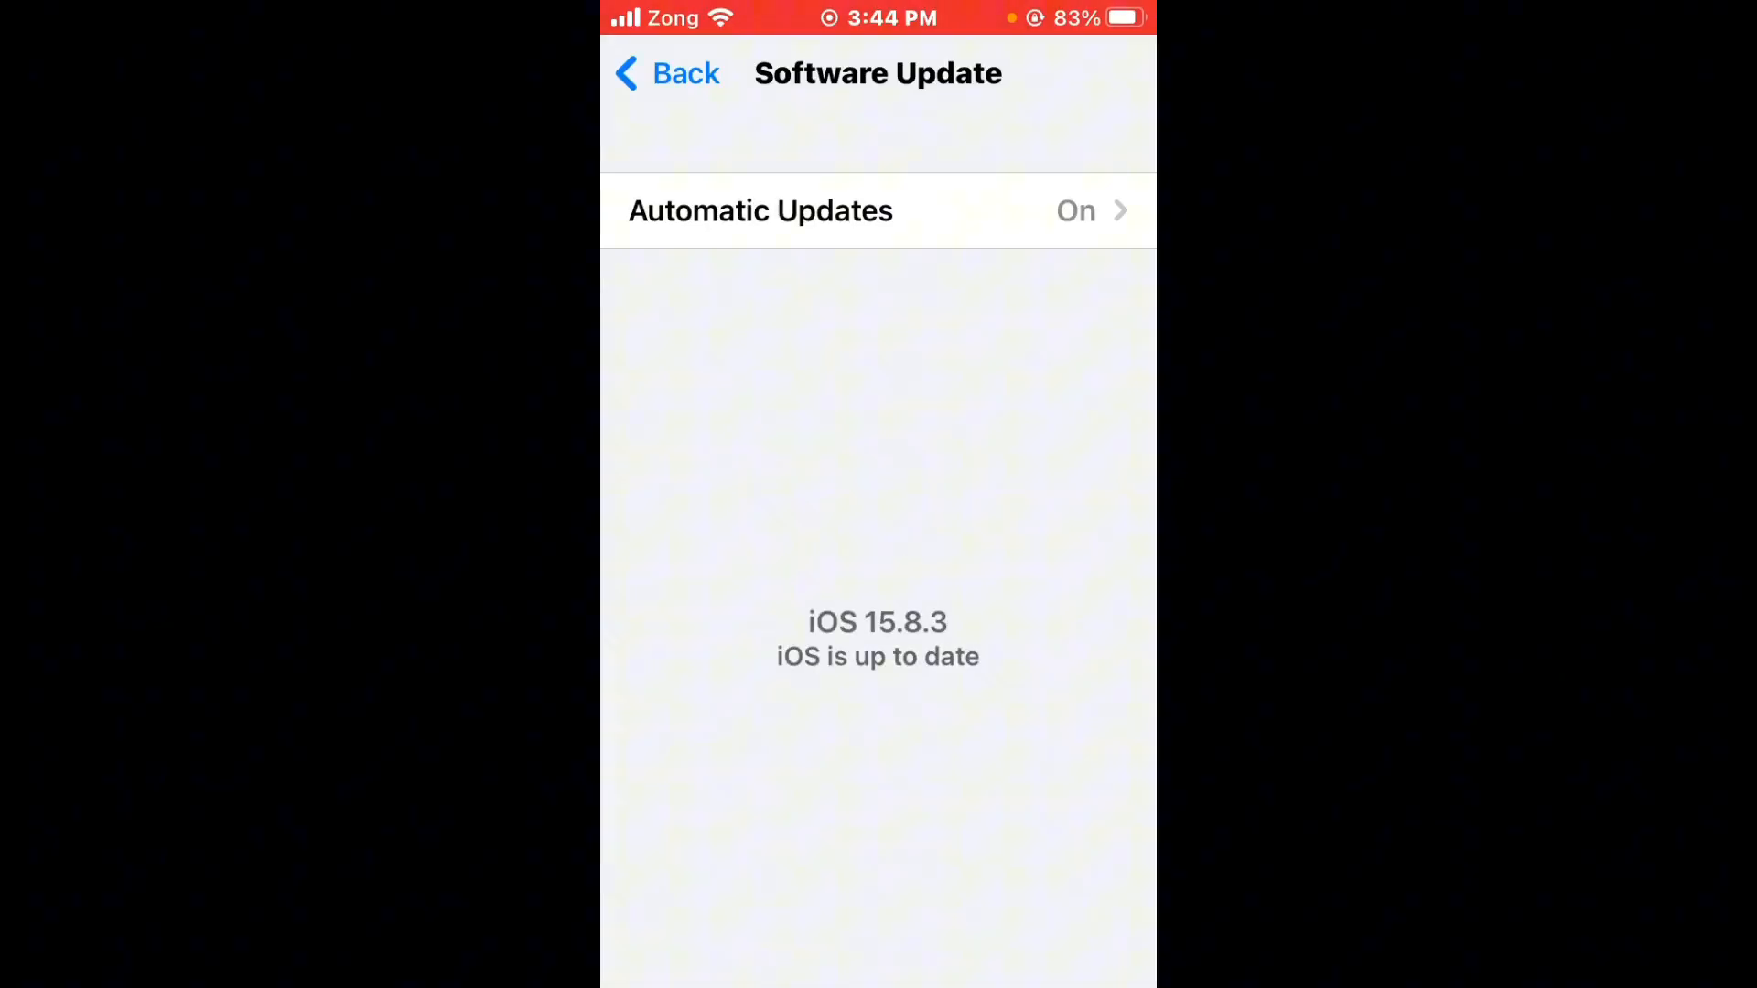
{"action": "left_click", "coordinate": [667, 74]}
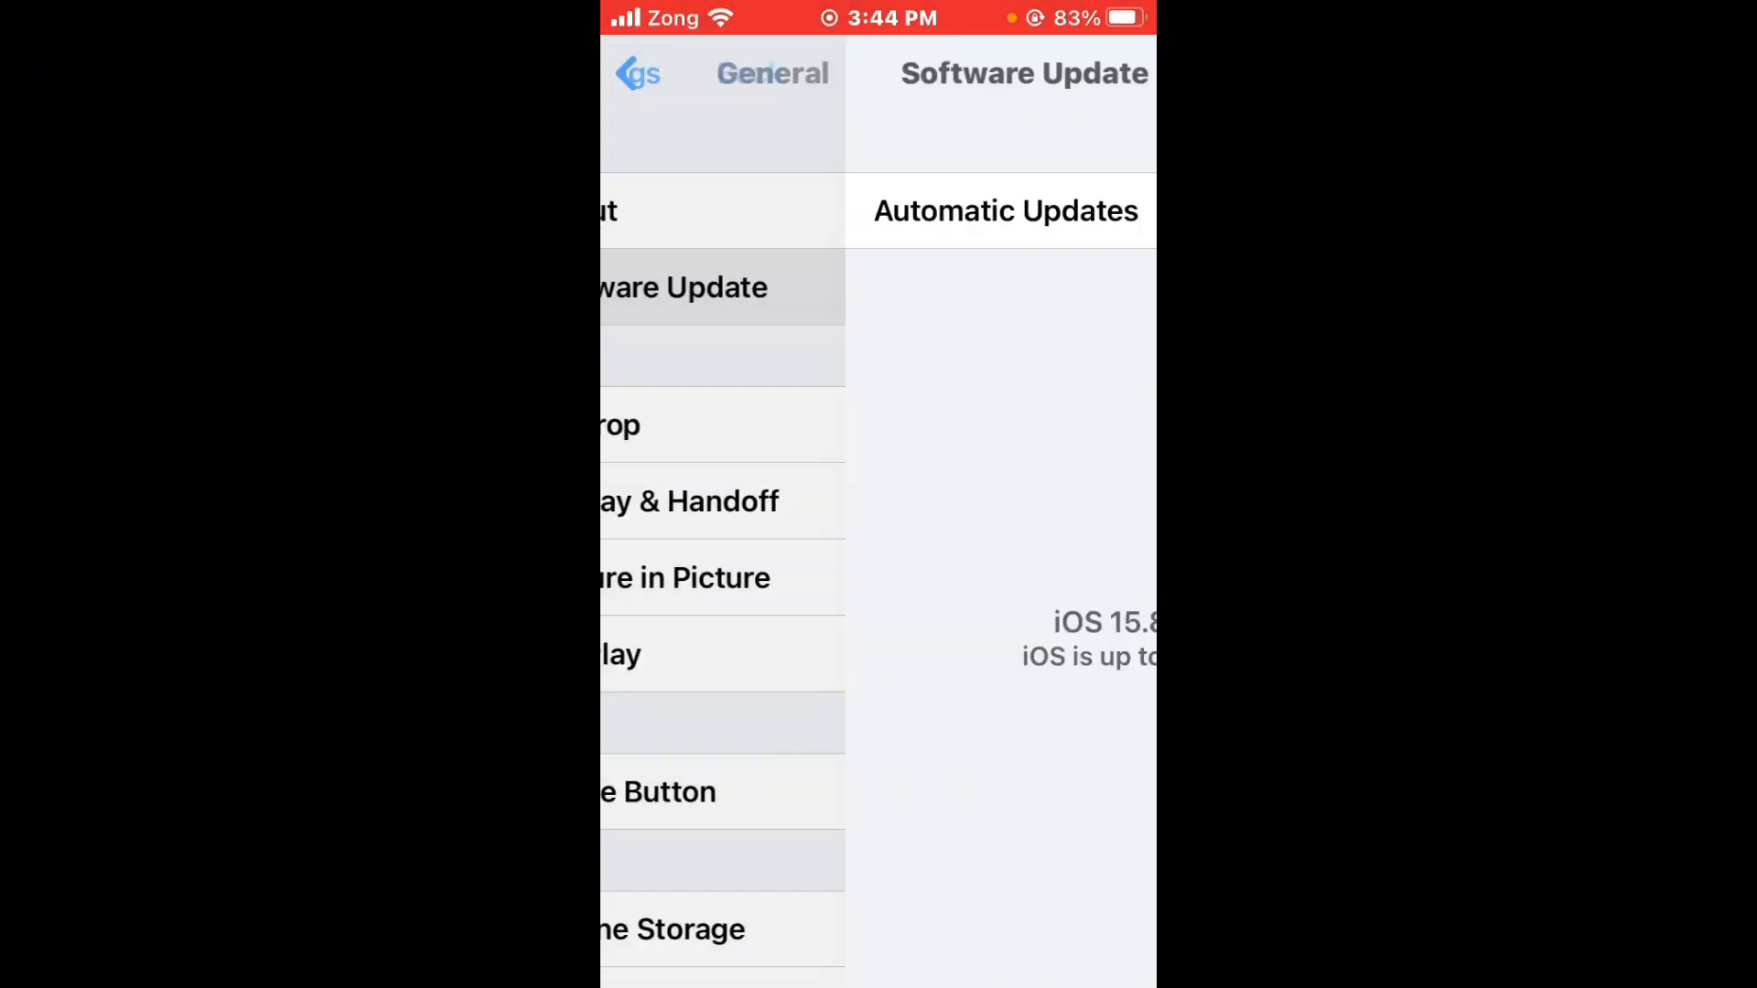
{"action": "left_click", "coordinate": [639, 73]}
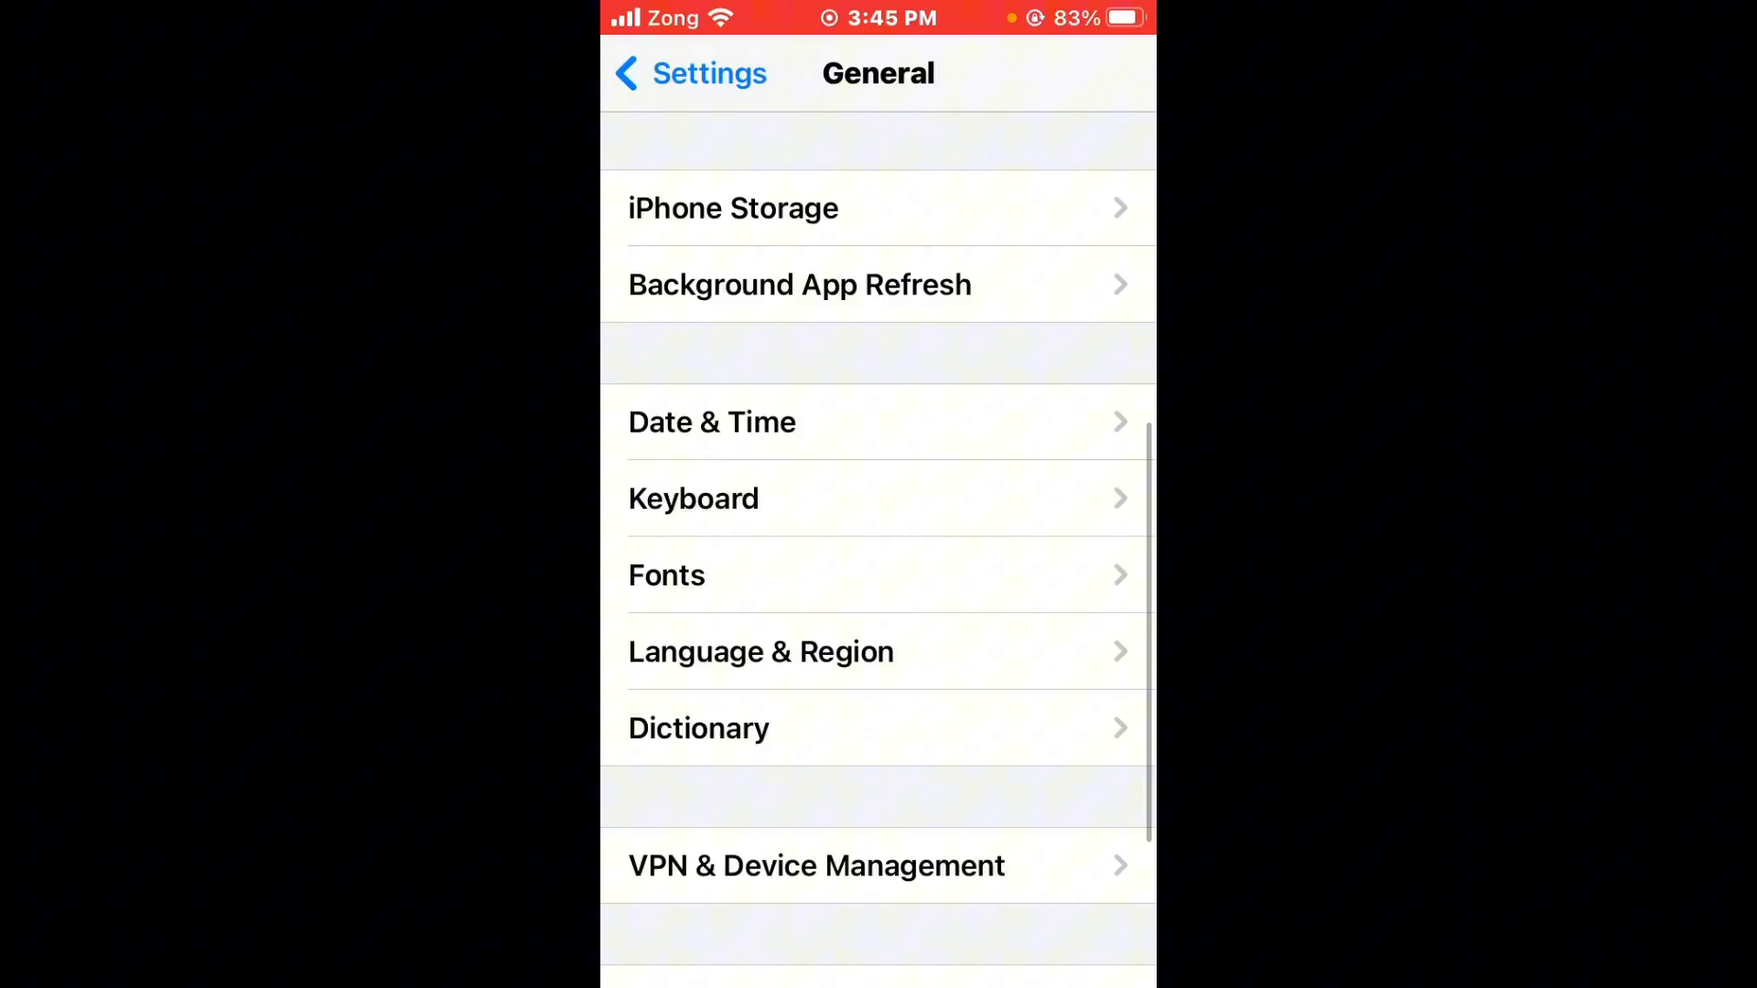
- Open X's iPhone Storage details (about 300 MB) and tap Offload App, then swipe to X's home screen page
{"action": "left_click", "coordinate": [733, 207]}
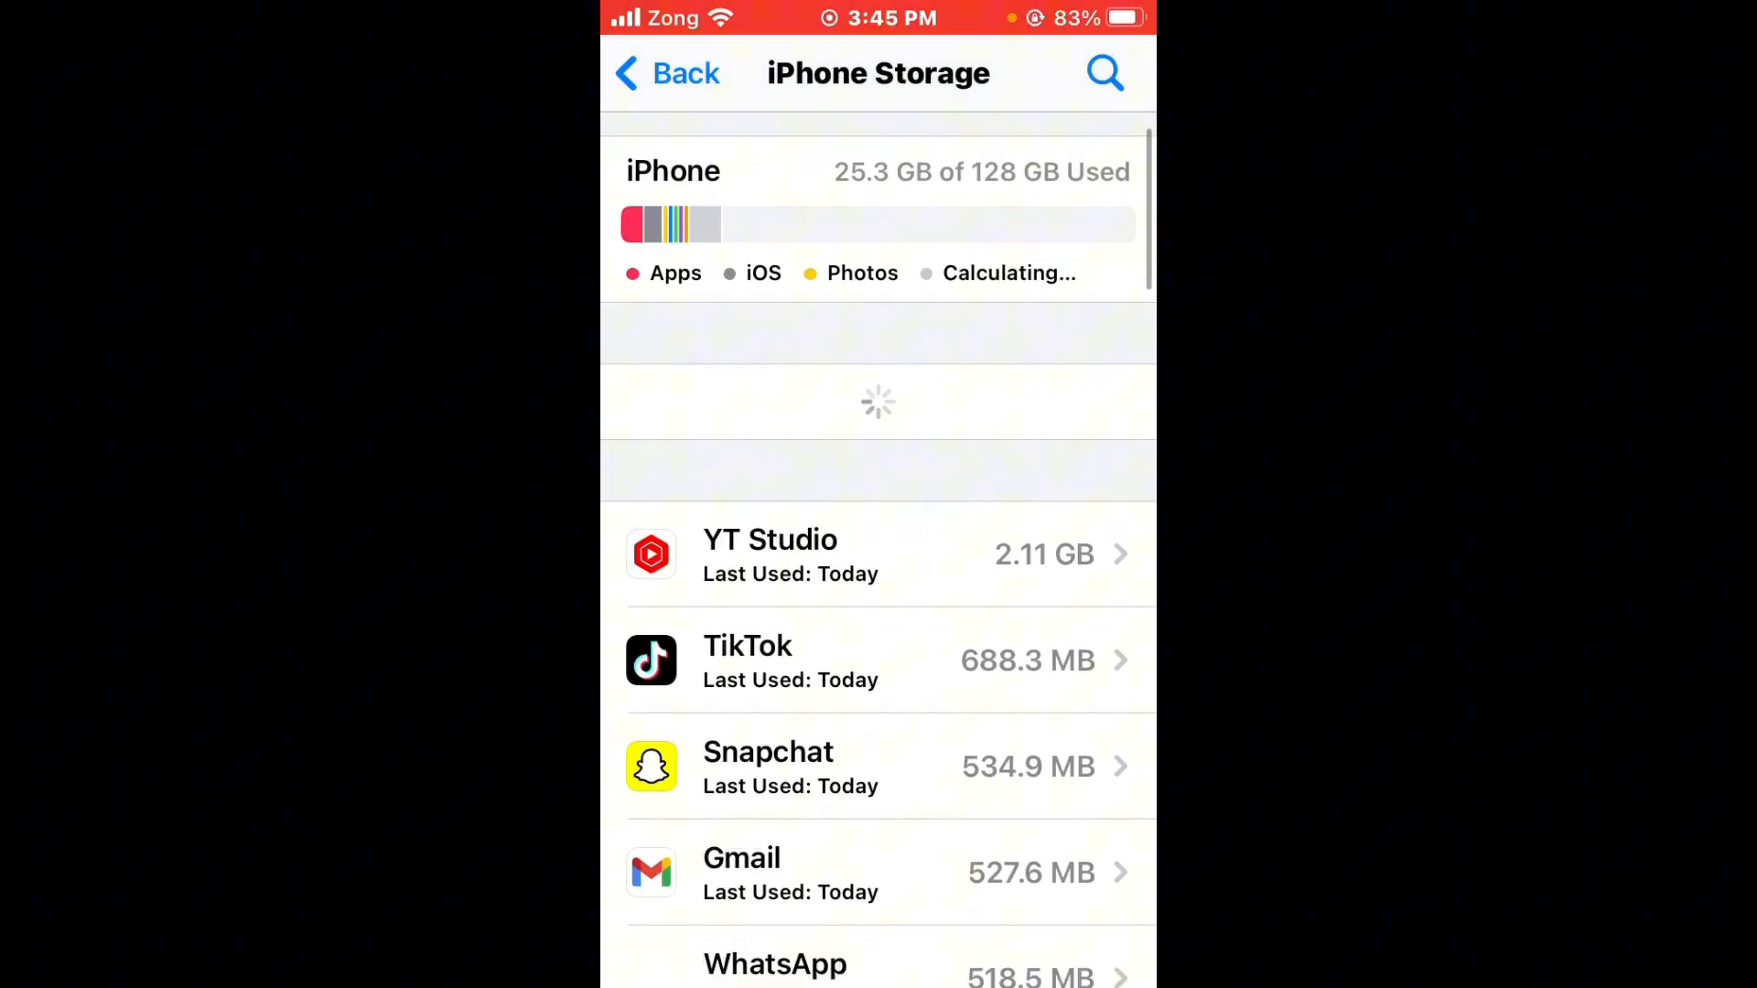
{"action": "scroll", "scroll_direction": "down", "scroll_amount": 3}
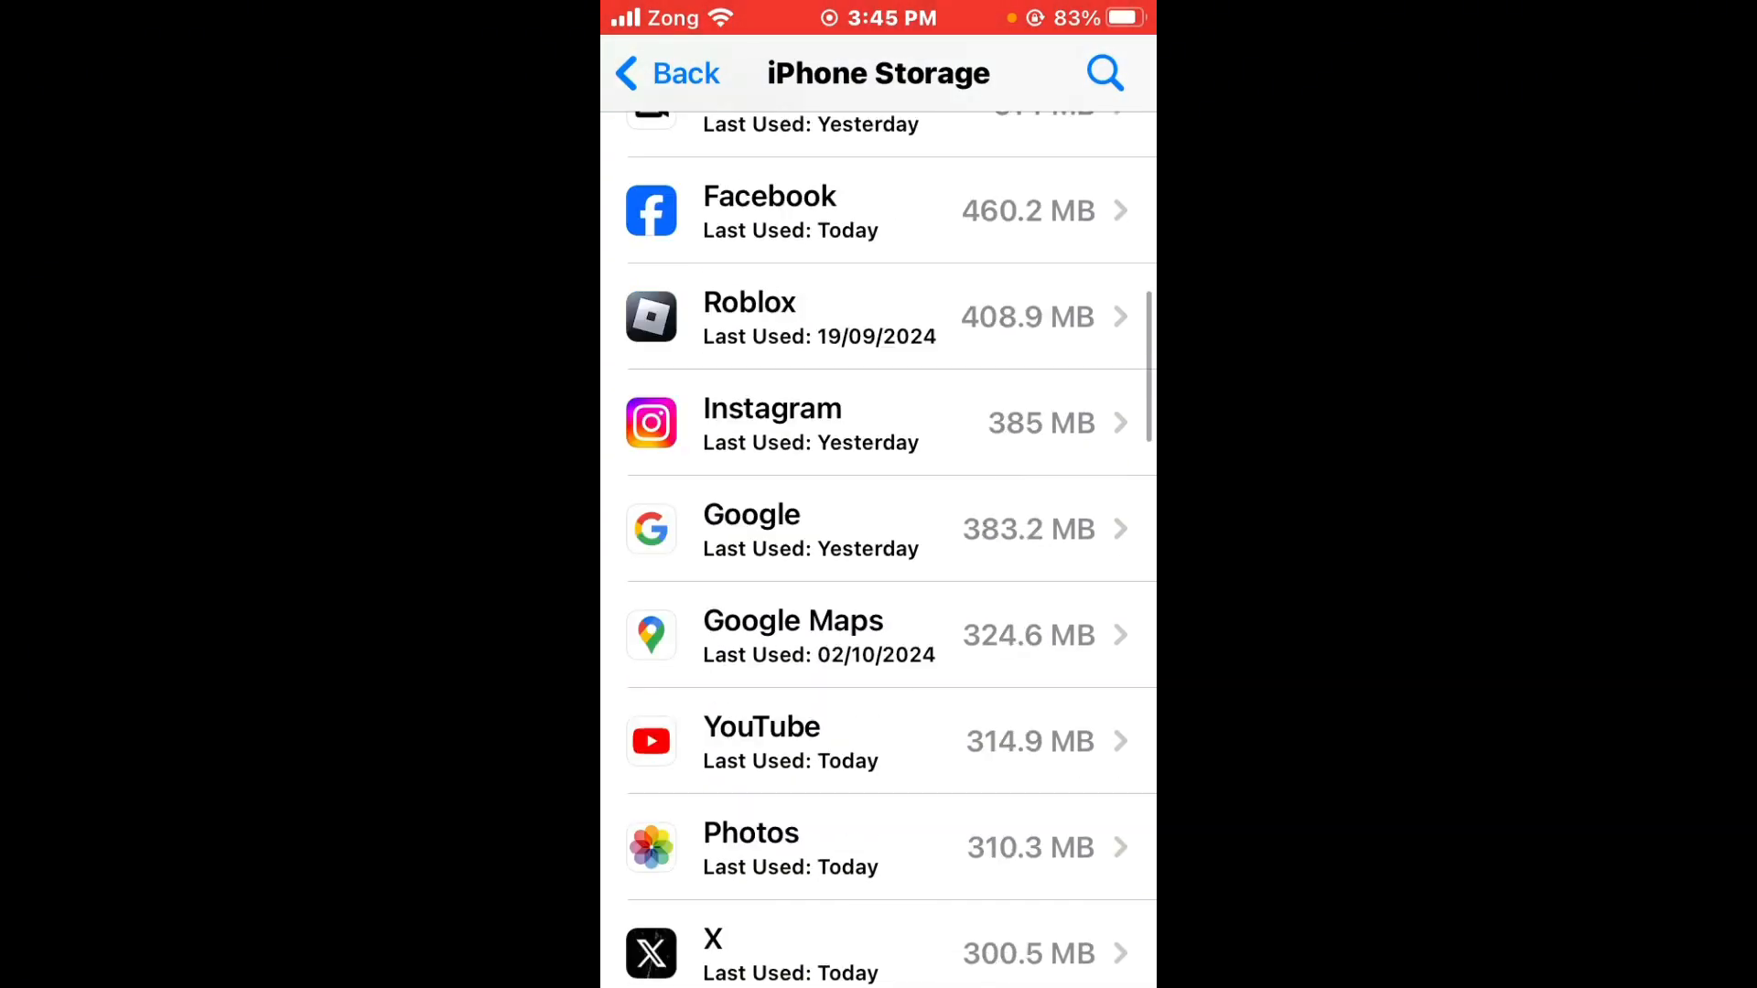
{"action": "left_click", "coordinate": [784, 952]}
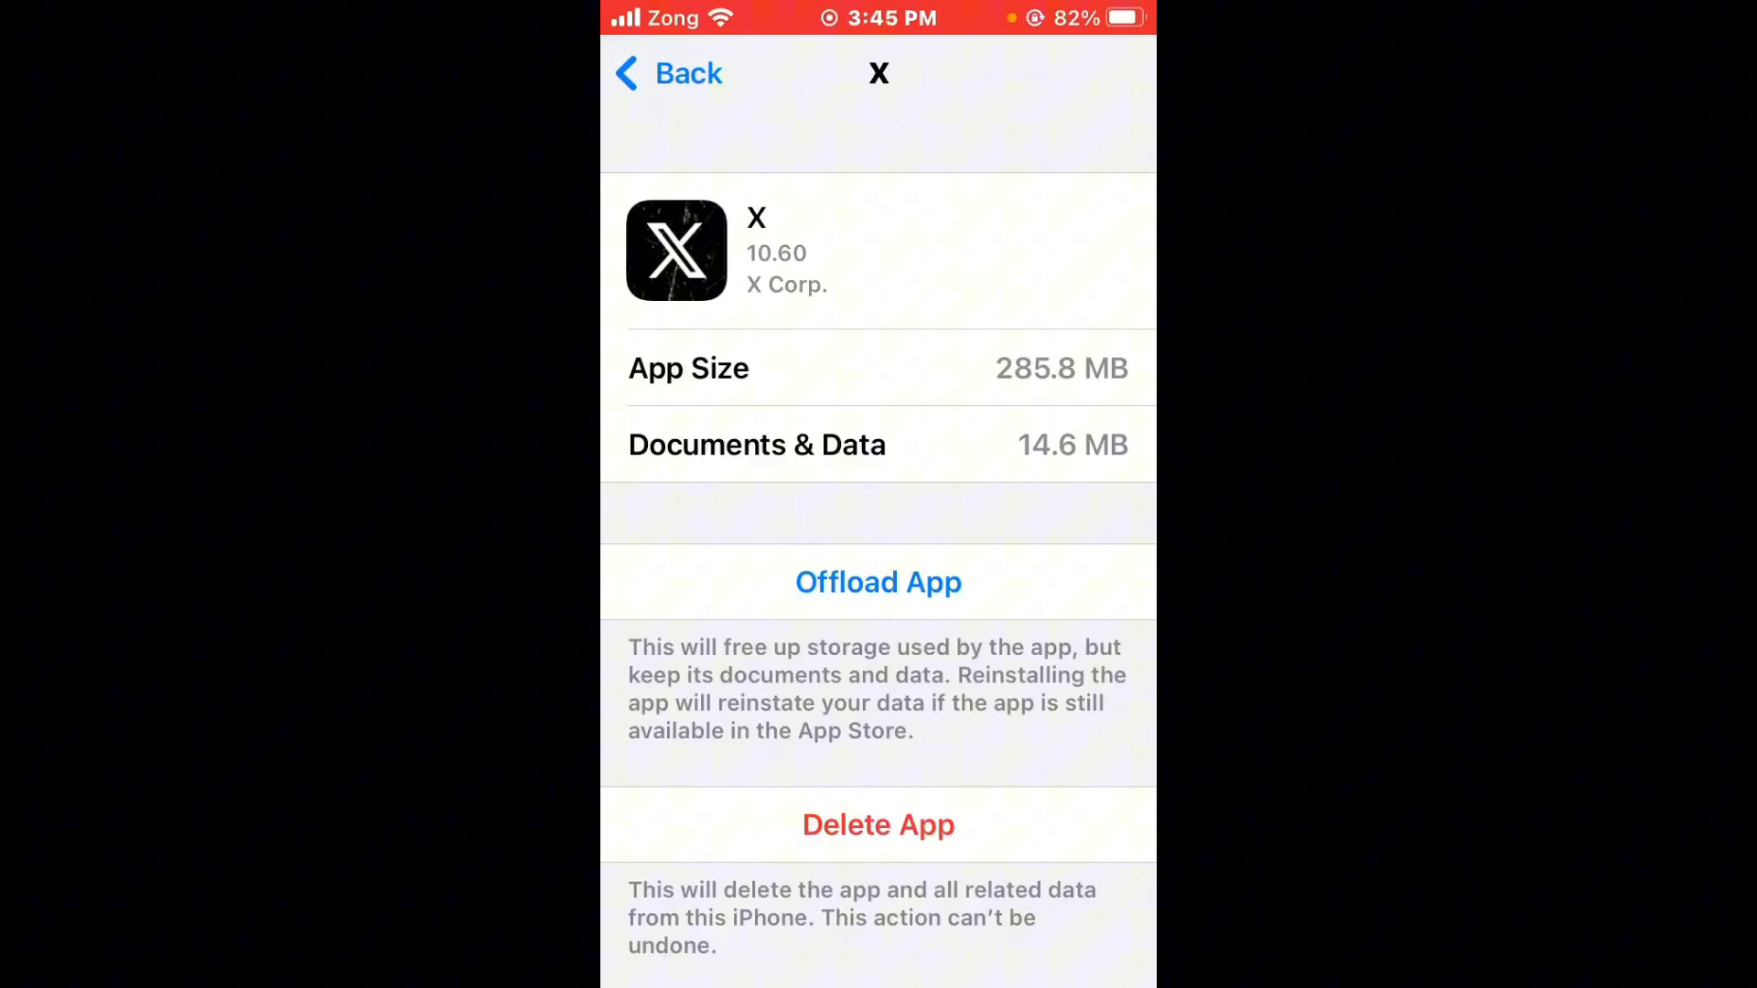
{"action": "left_click", "coordinate": [878, 581]}
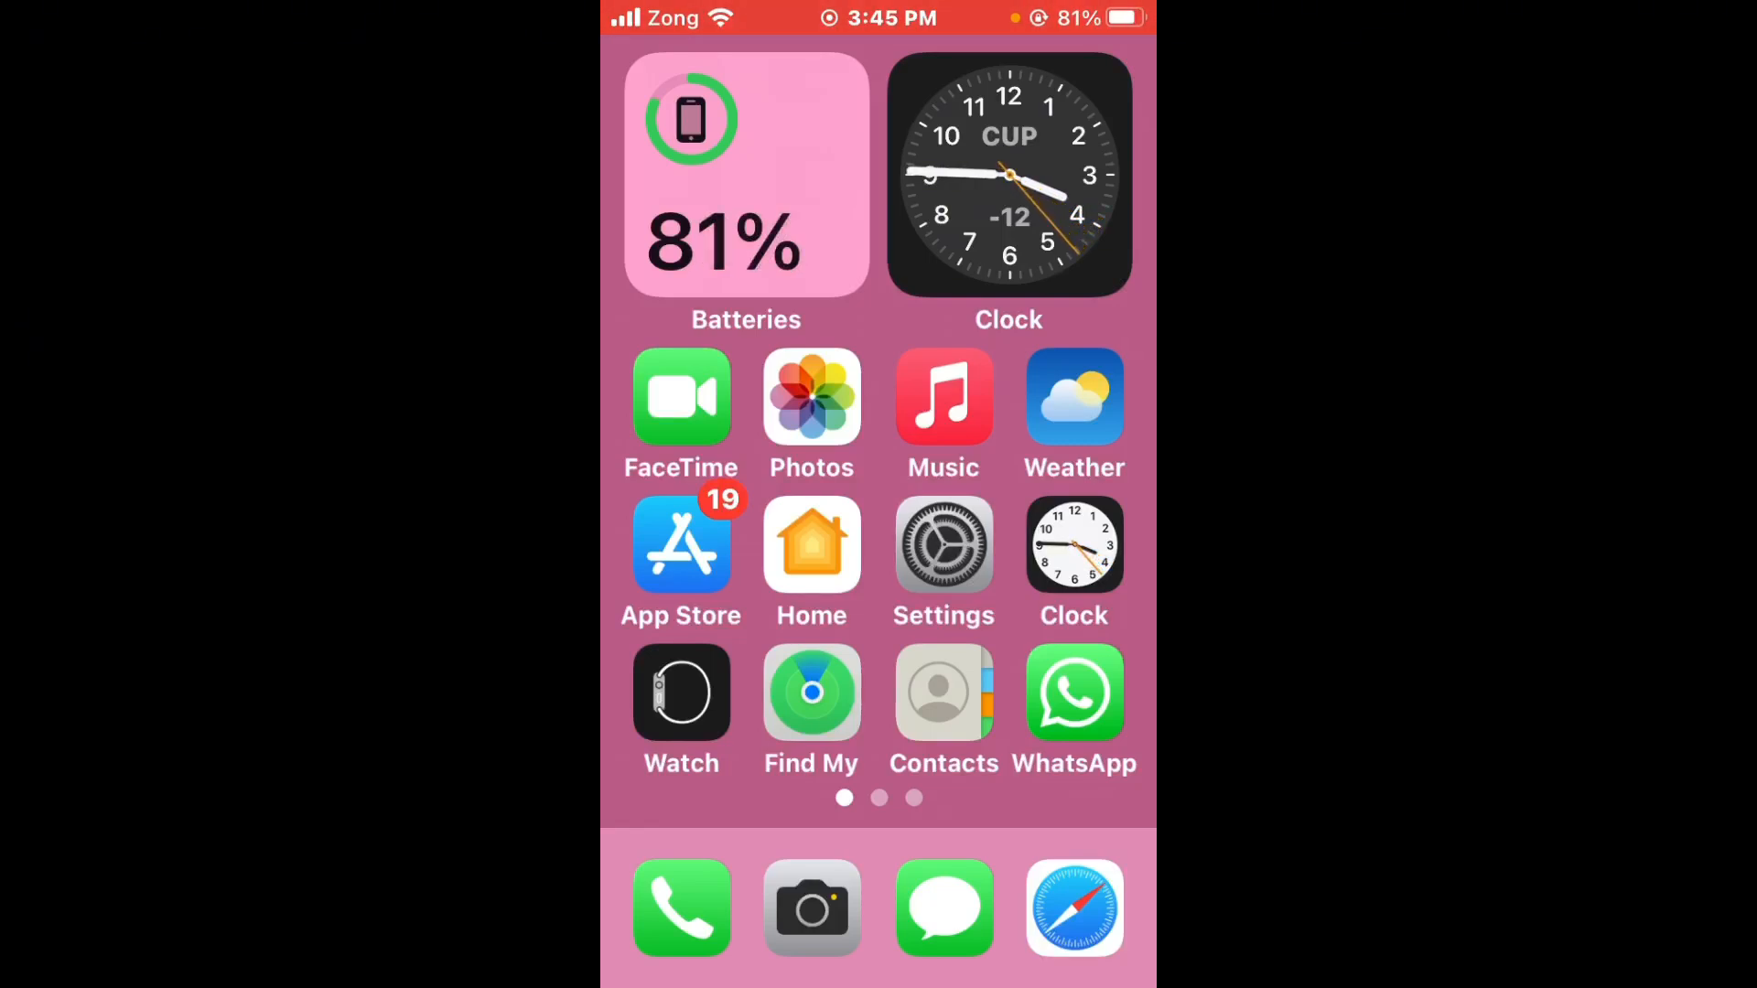
{"action": "scroll", "scroll_direction": "left", "scroll_amount": 3}
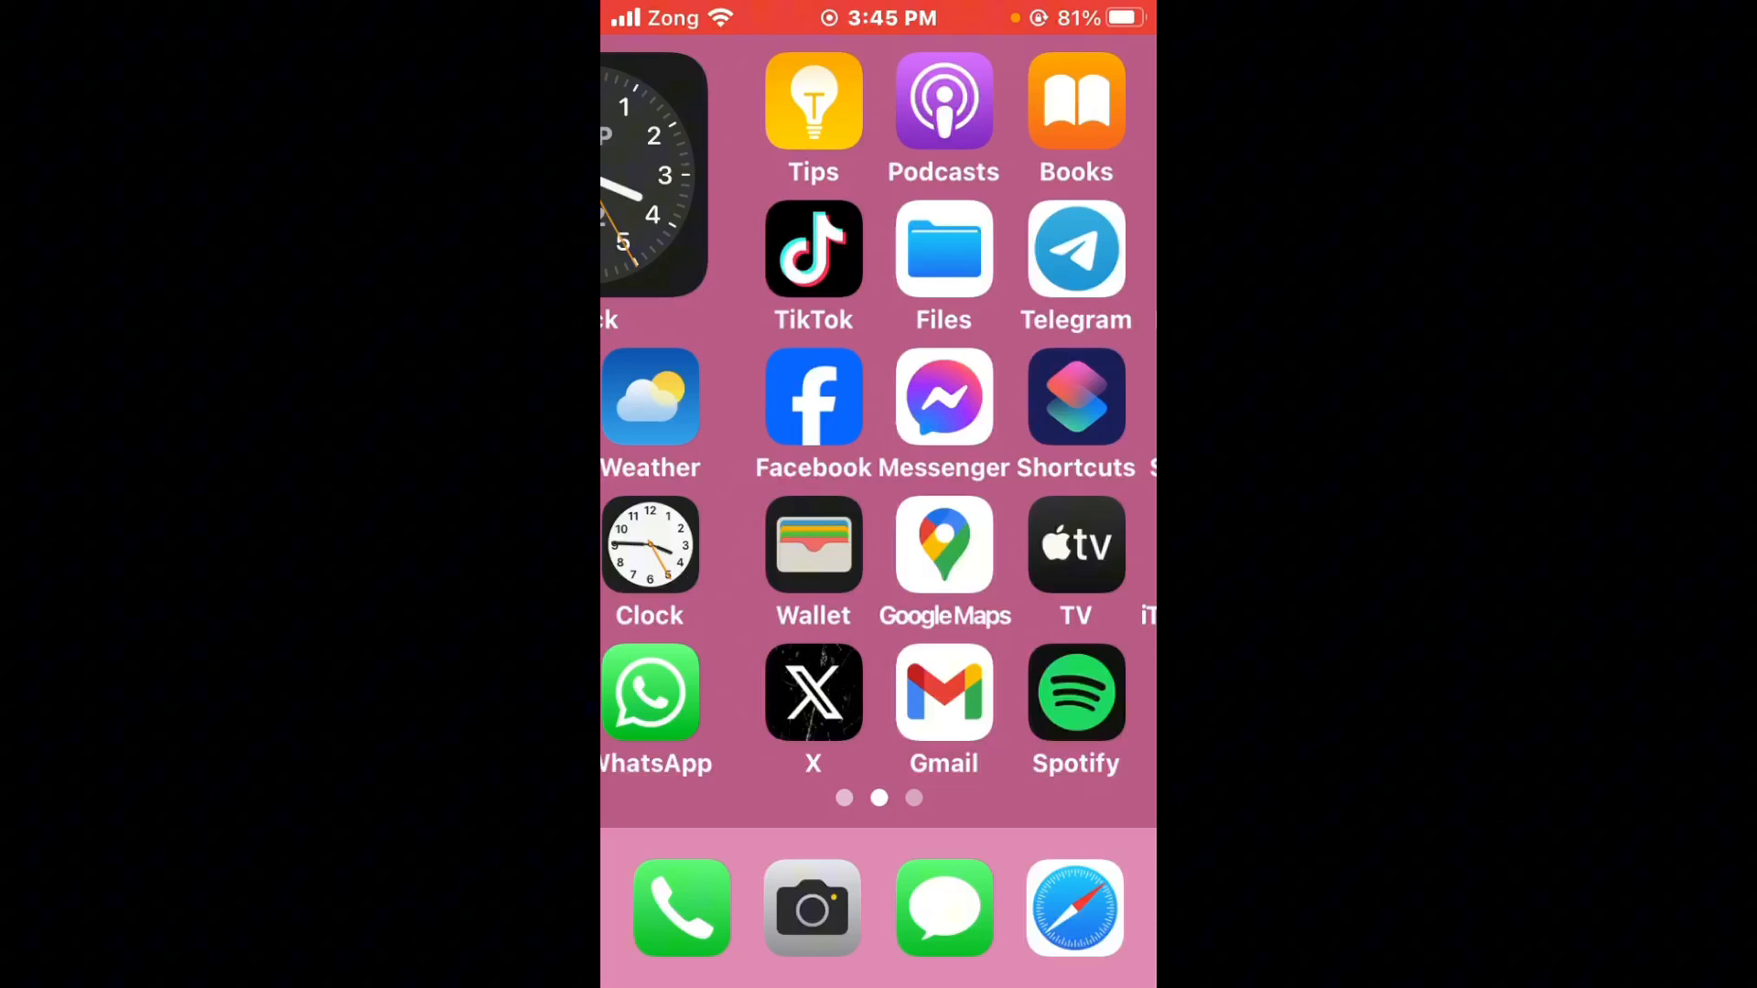
{"action": "scroll", "scroll_direction": "left", "scroll_amount": 3}
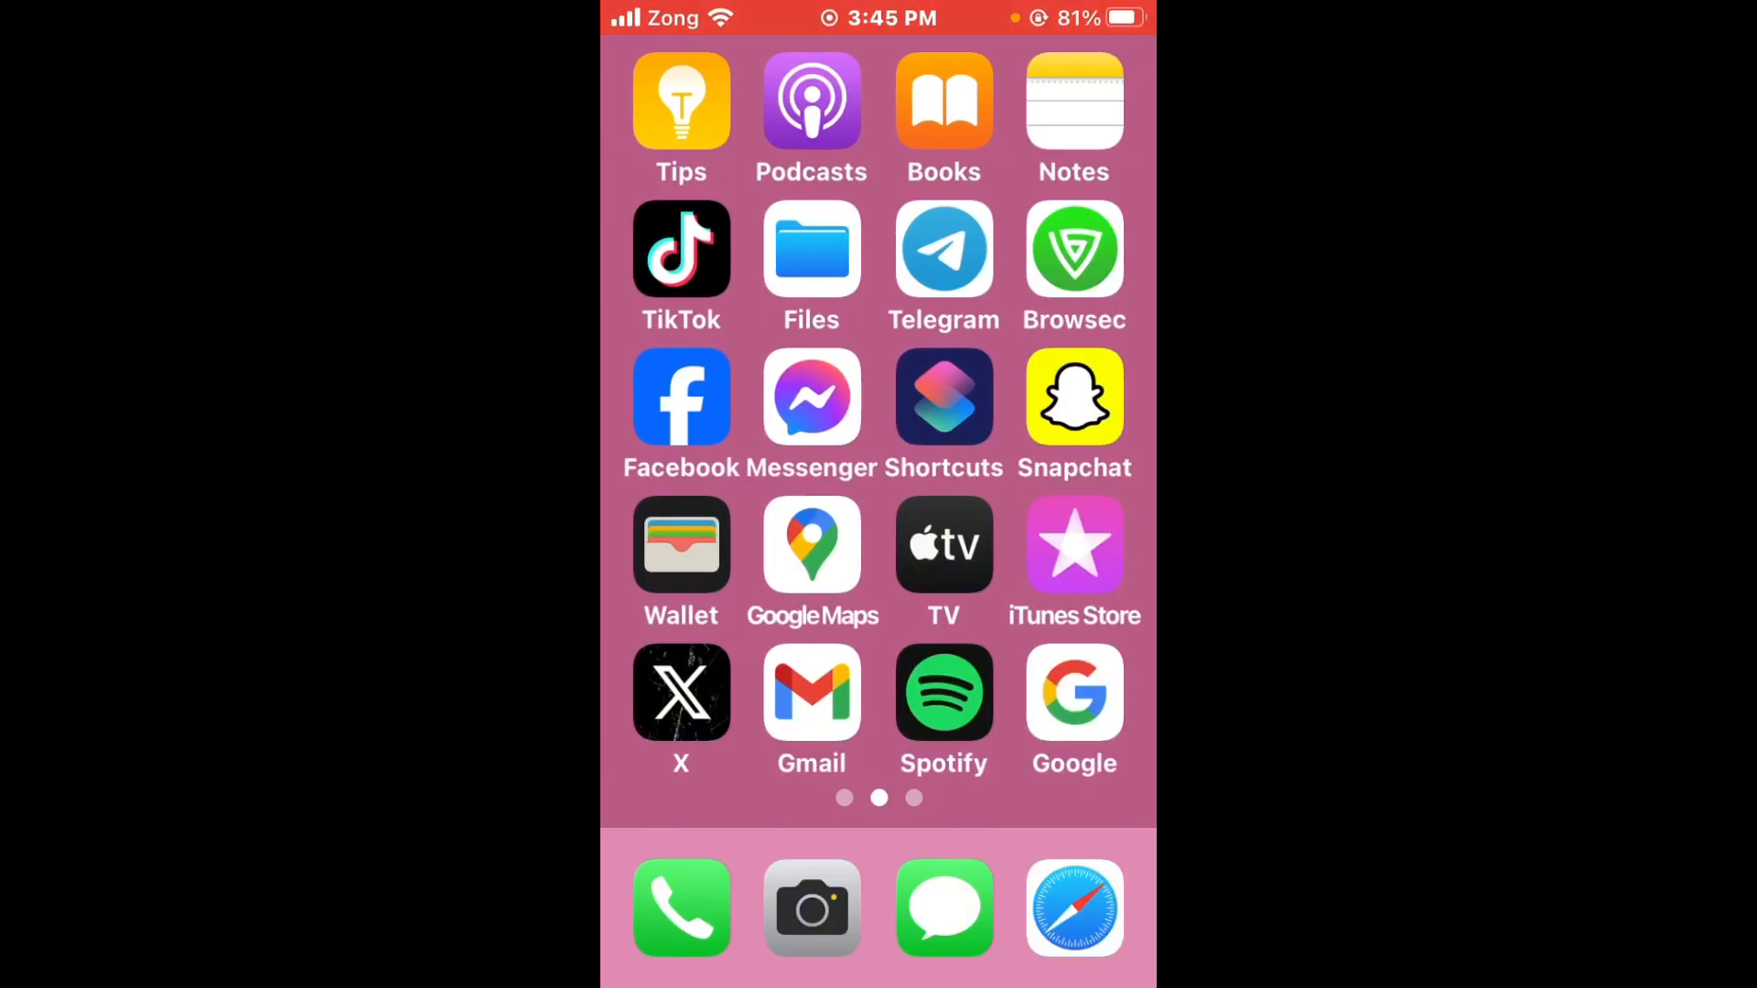